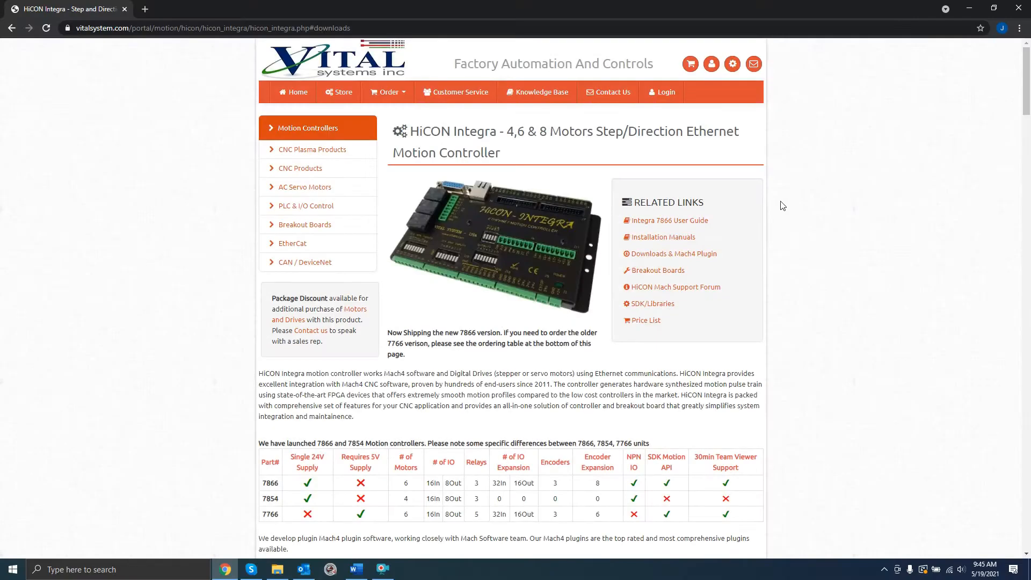
# Step: Download VSI Device Manager from the Integra page and launch setup.exe from the zip
pyautogui.scroll(-3)
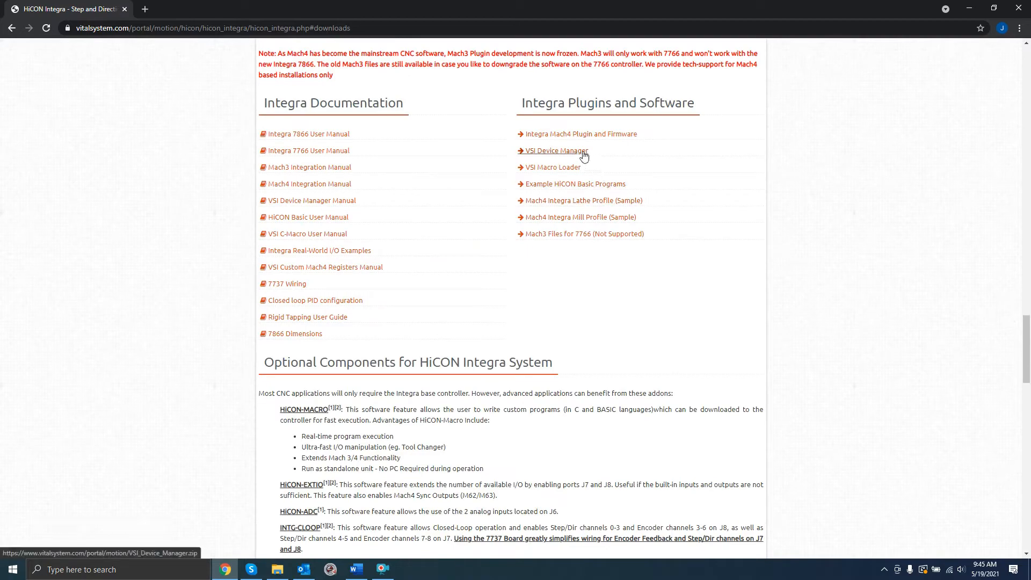
pyautogui.click(556, 150)
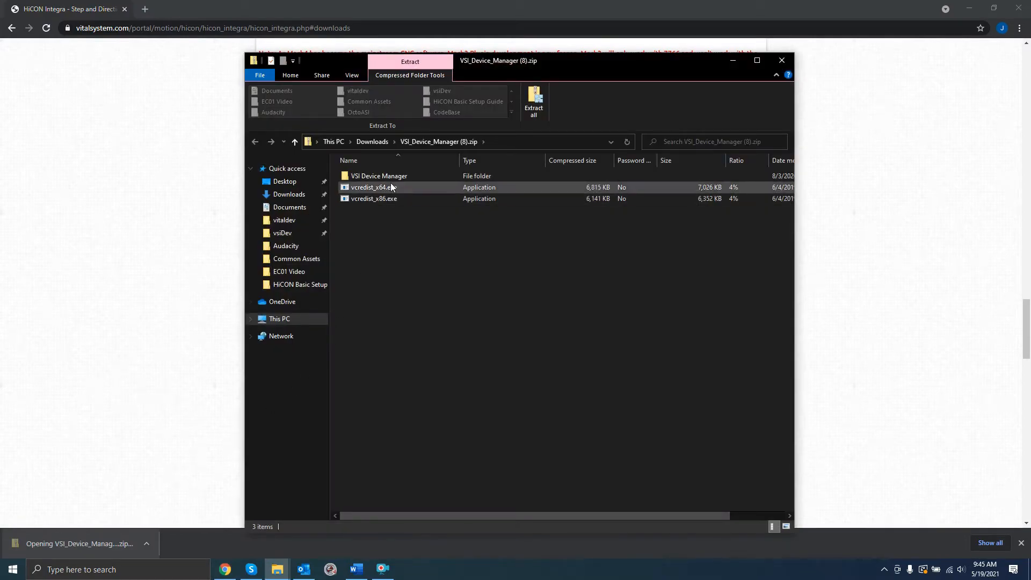
pyautogui.doubleClick(379, 175)
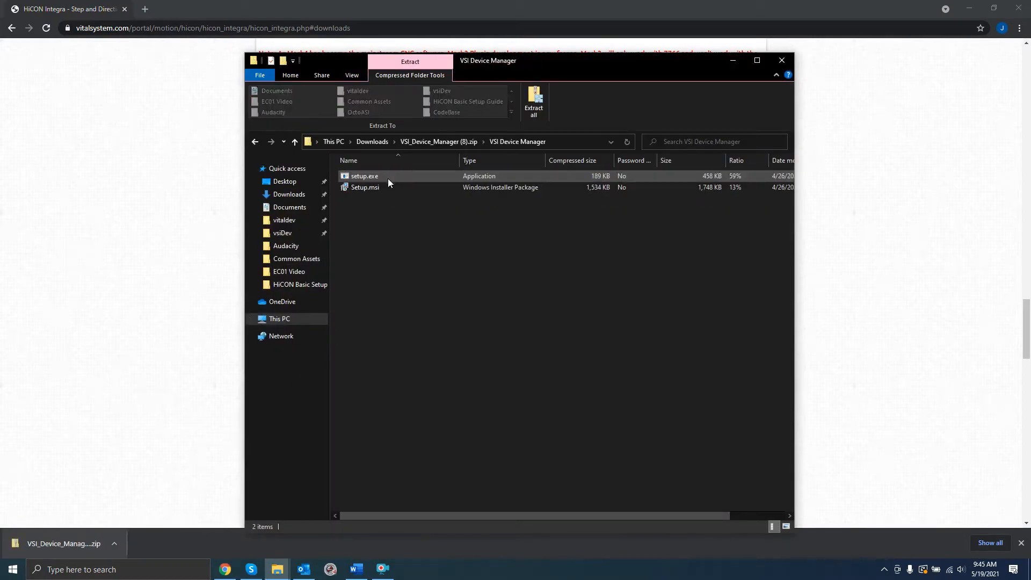
pyautogui.doubleClick(364, 175)
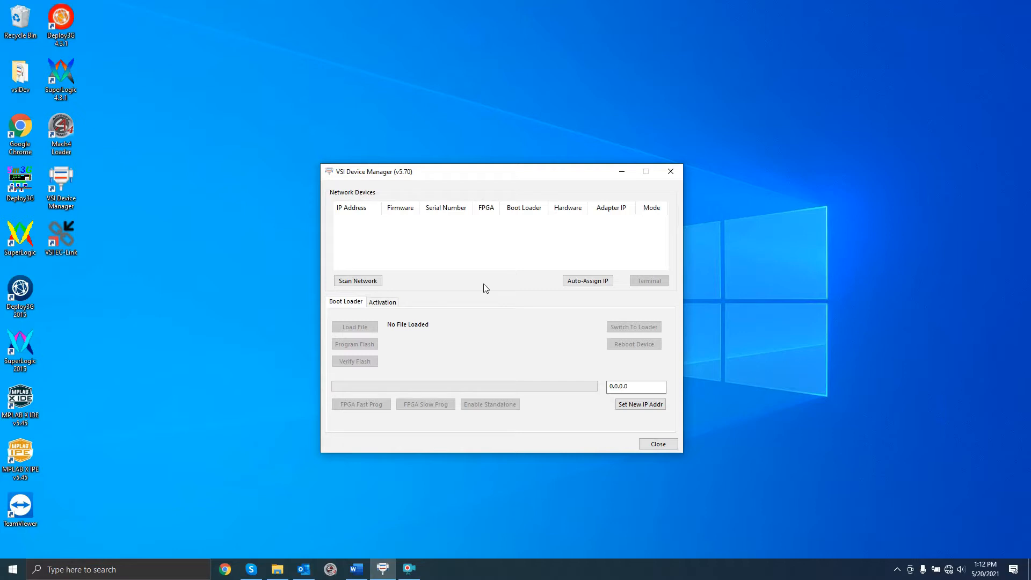
pyautogui.moveTo(920, 550)
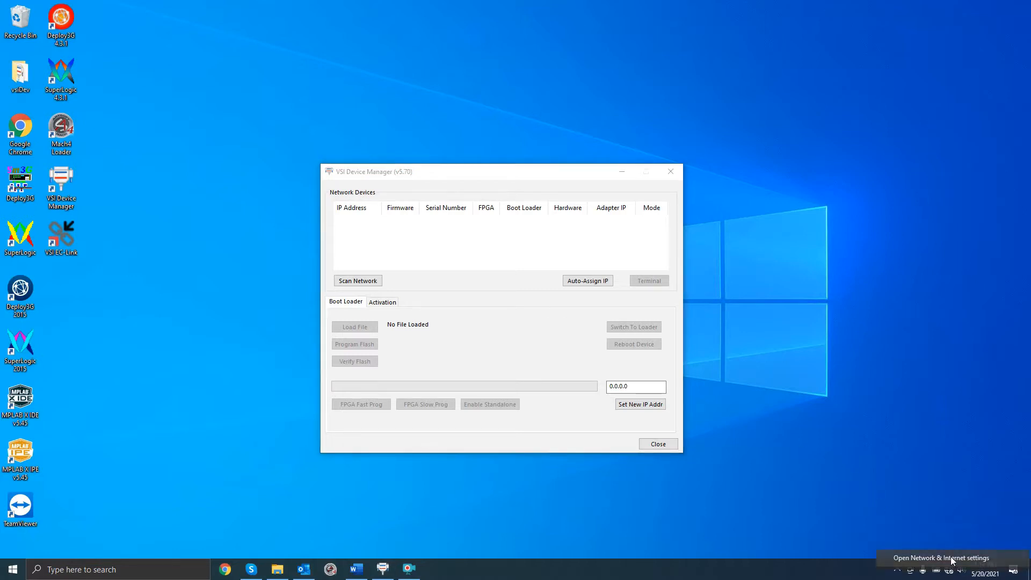
# Step: Reach the Ethernet adapter's Internet Protocol Version 4 properties via Network & Internet settings
pyautogui.click(944, 558)
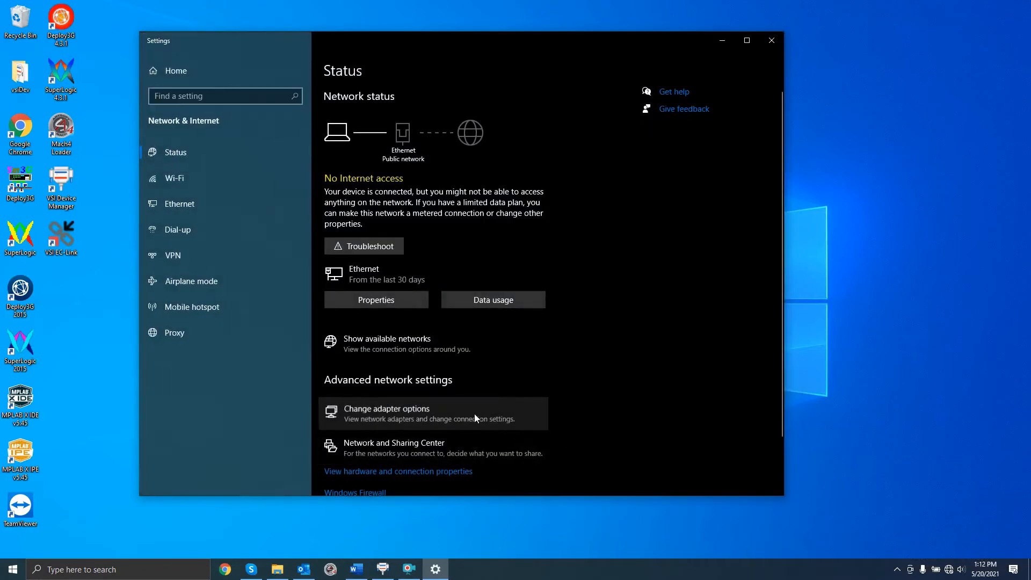
pyautogui.rightClick(484, 181)
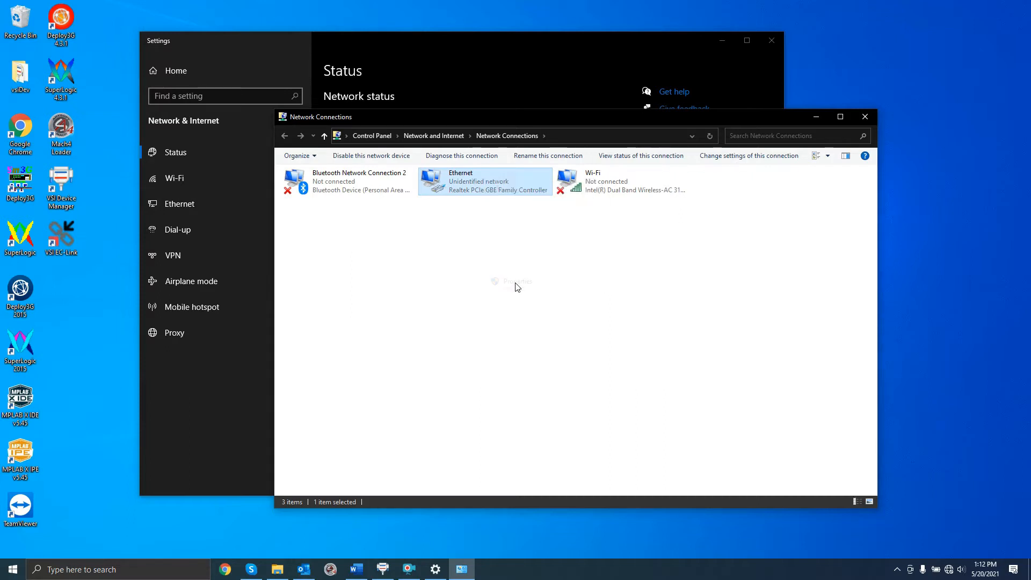
pyautogui.click(517, 281)
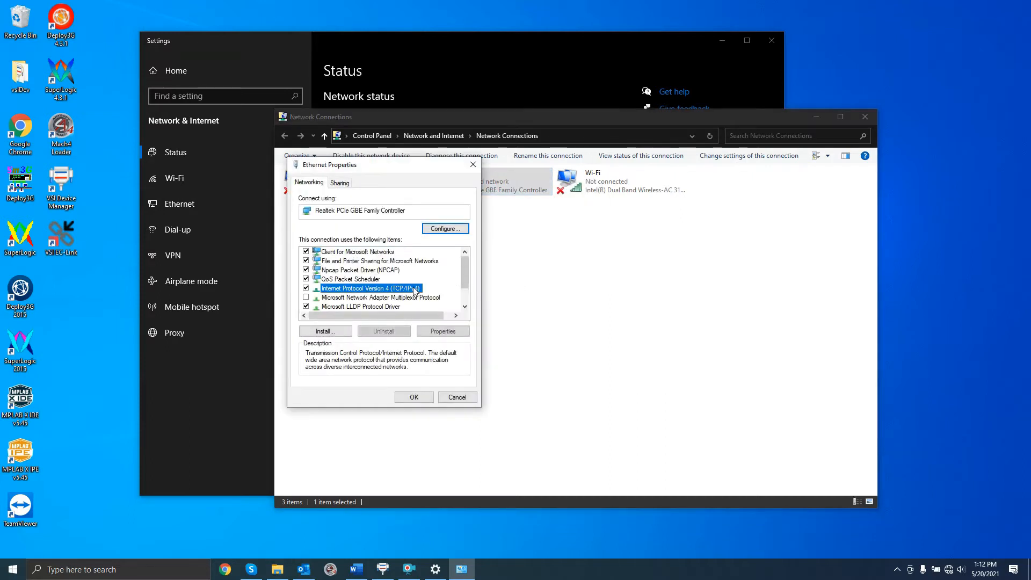
pyautogui.click(441, 331)
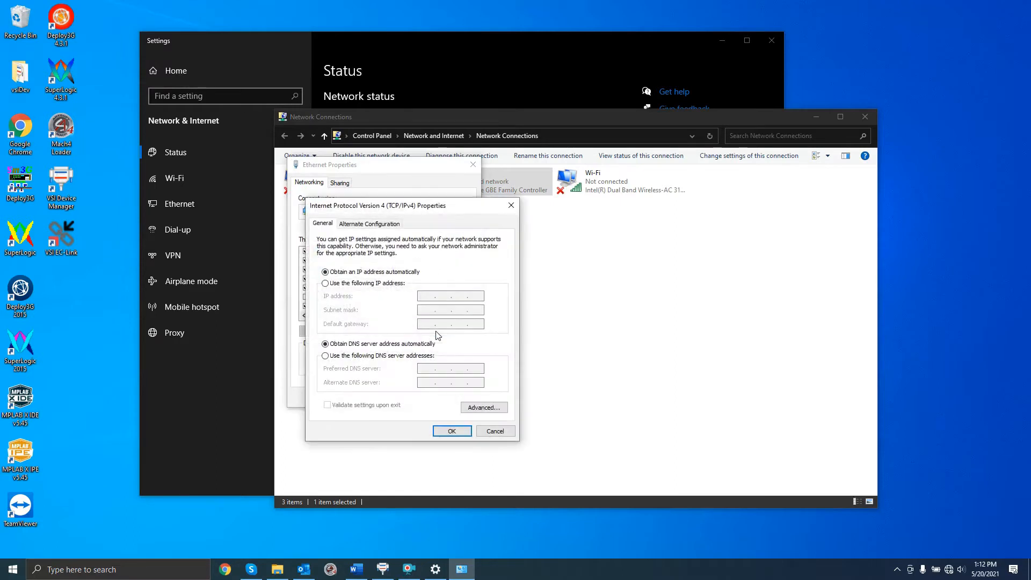
# Step: Assign the static IP 192.168.0.10 with subnet mask 255.255.255.0 and confirm it
pyautogui.click(325, 283)
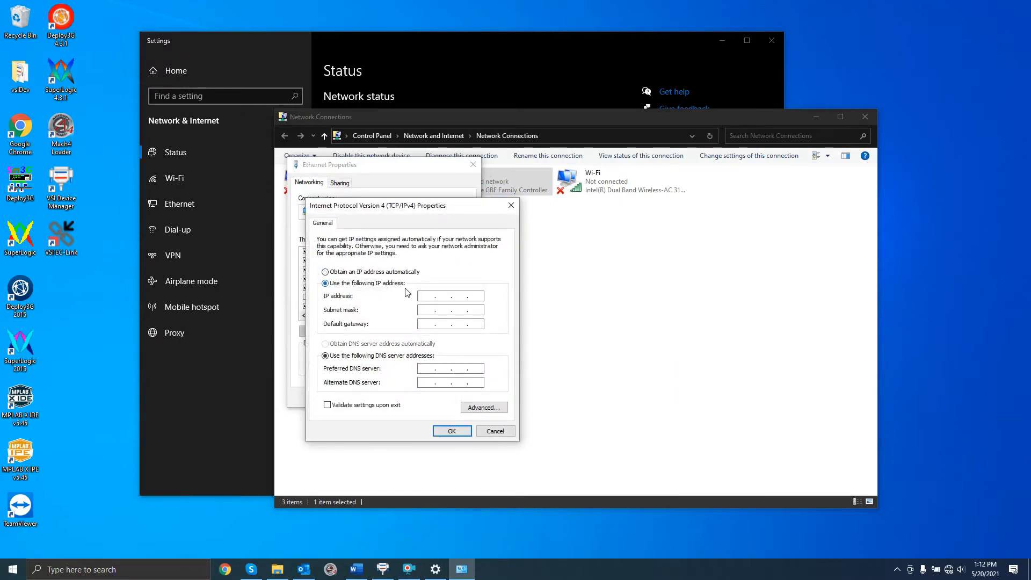
pyautogui.click(450, 296)
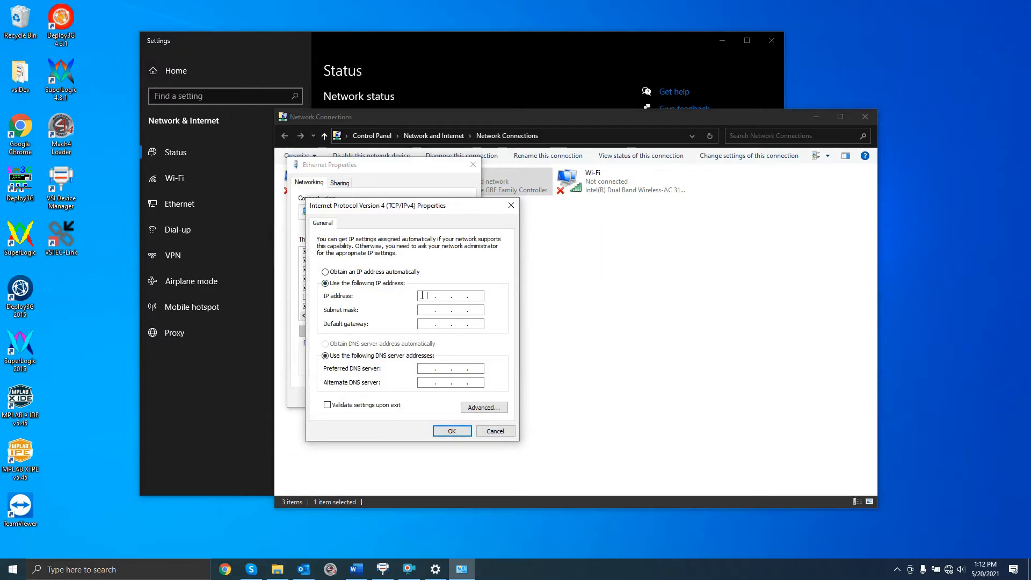
pyautogui.write('192.16')
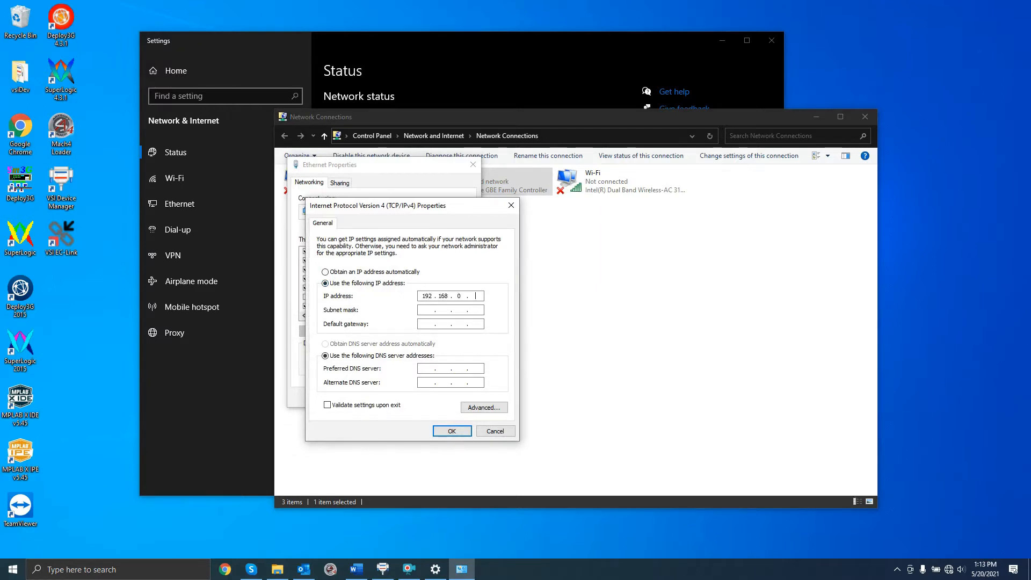
pyautogui.write('10')
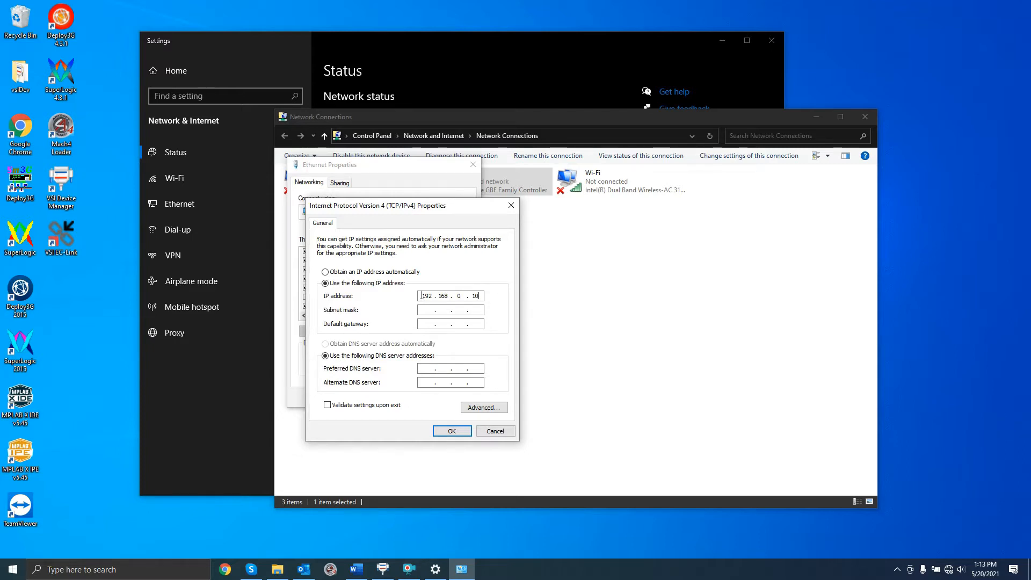
pyautogui.write('255.255.255.0')
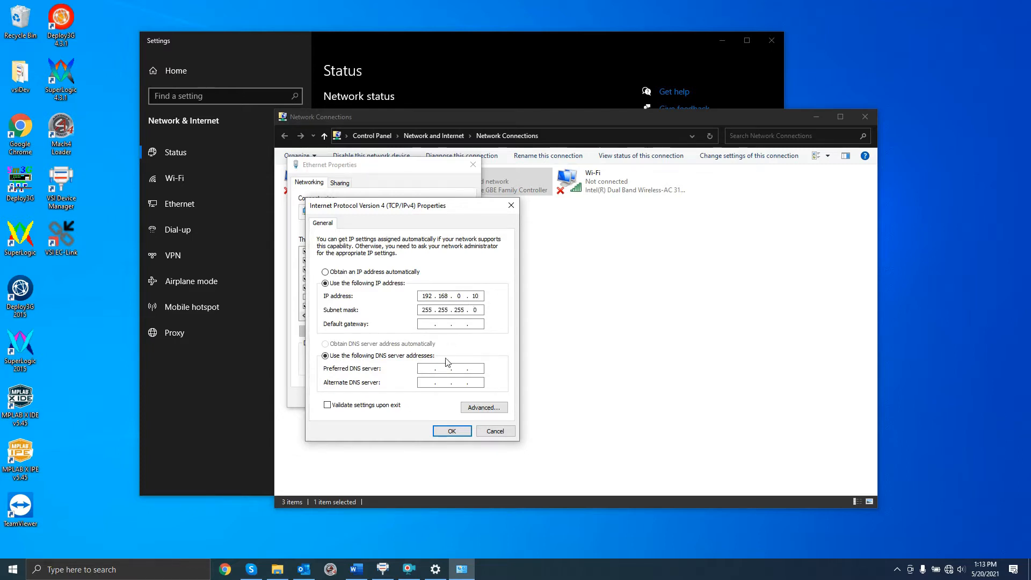
pyautogui.click(453, 431)
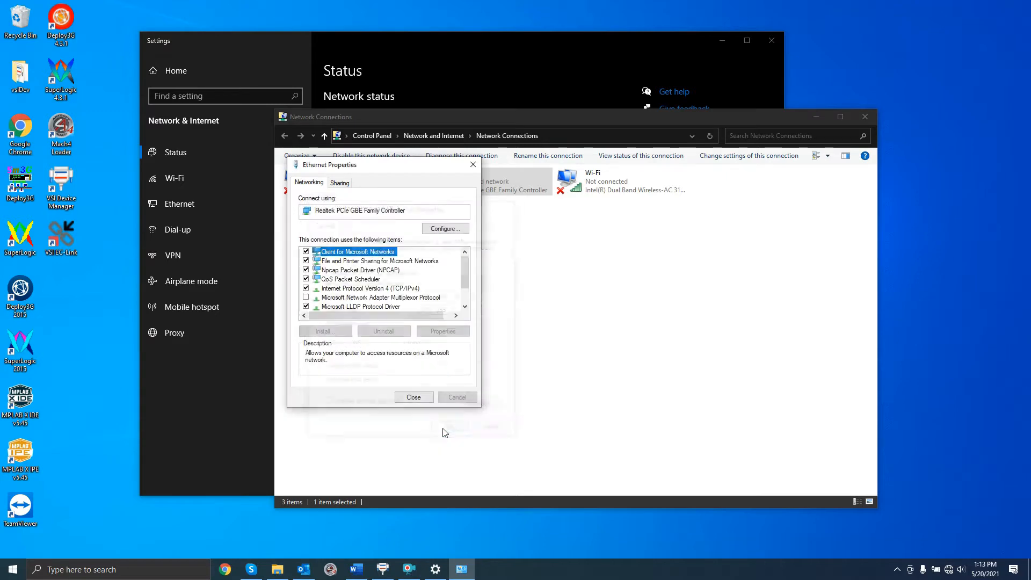
# Step: Close the Ethernet properties and the Network Connections window
pyautogui.click(413, 397)
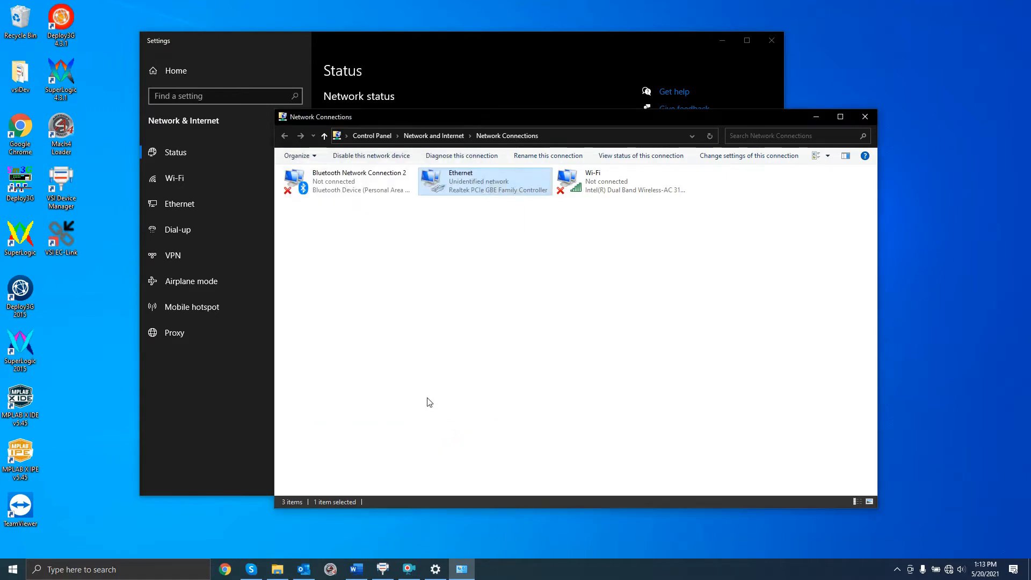
pyautogui.click(864, 116)
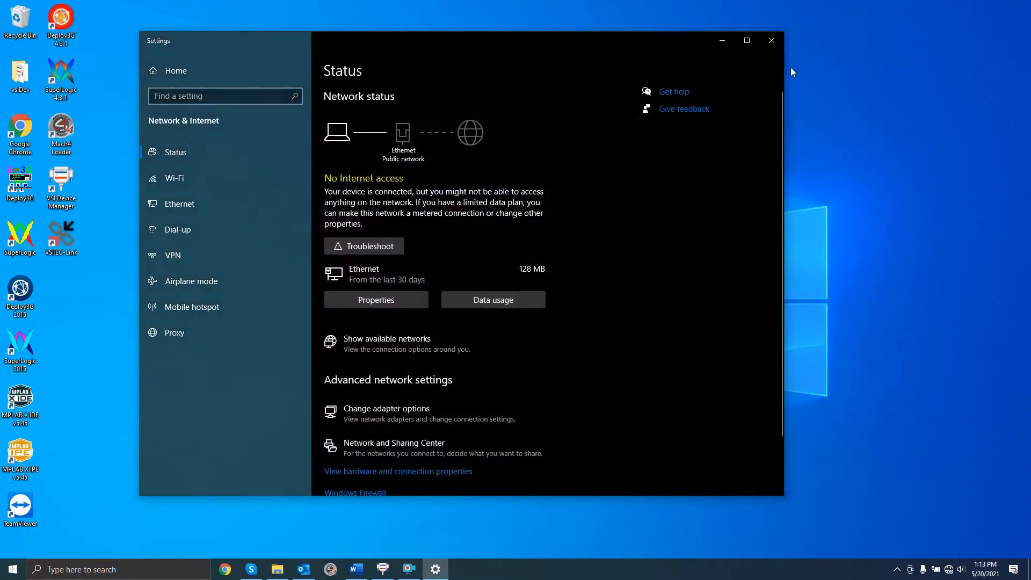
# Step: Auto-assign IPs to the HiCON devices, acknowledge the power-cycle notice, and rescan the network
pyautogui.click(382, 570)
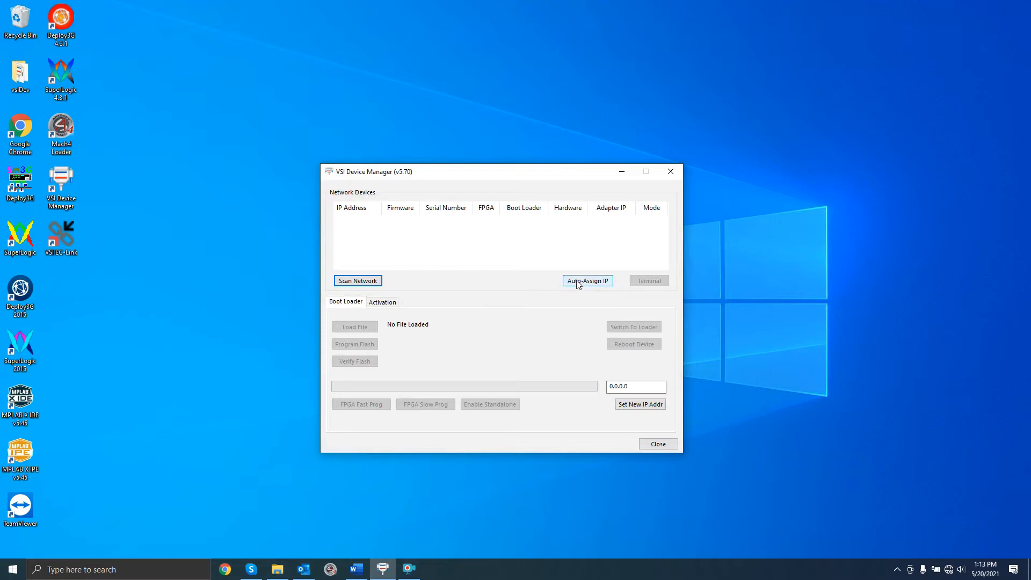
pyautogui.click(586, 280)
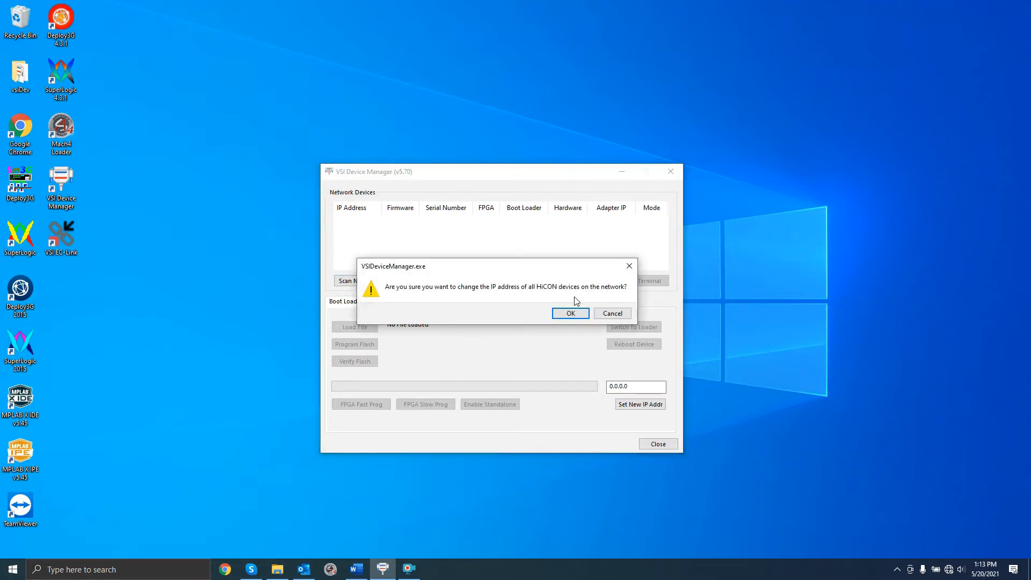
pyautogui.click(569, 313)
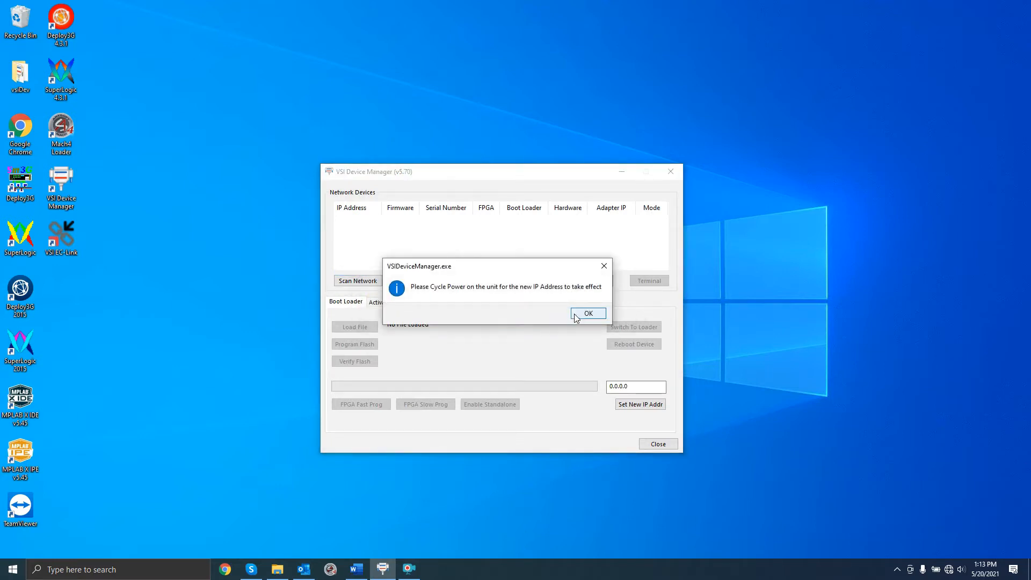
pyautogui.click(587, 313)
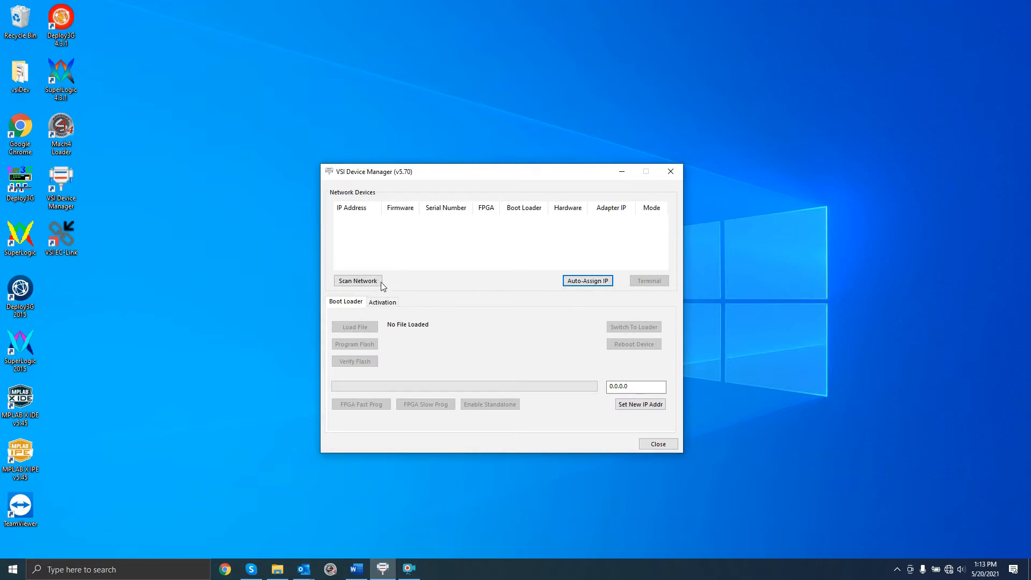
pyautogui.click(357, 280)
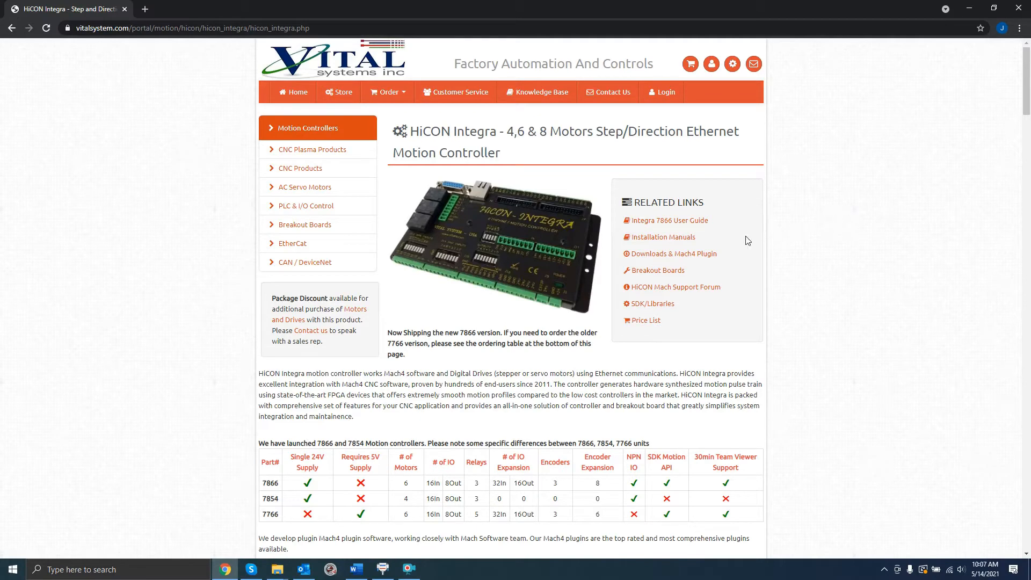
# Step: Download the Mach4-Integra-7866 plugin and firmware zip from the Downloads section
pyautogui.click(673, 253)
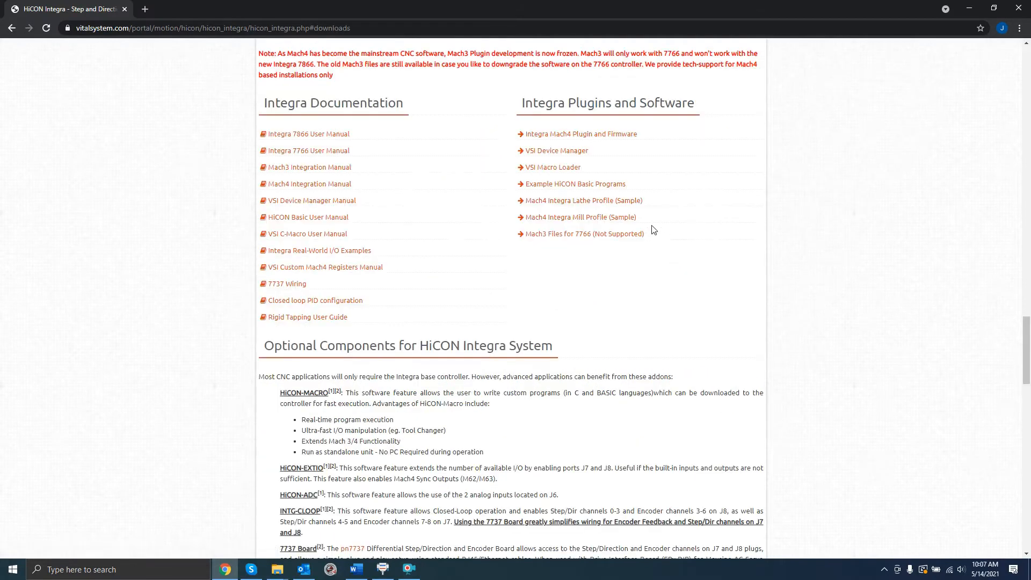
pyautogui.click(581, 133)
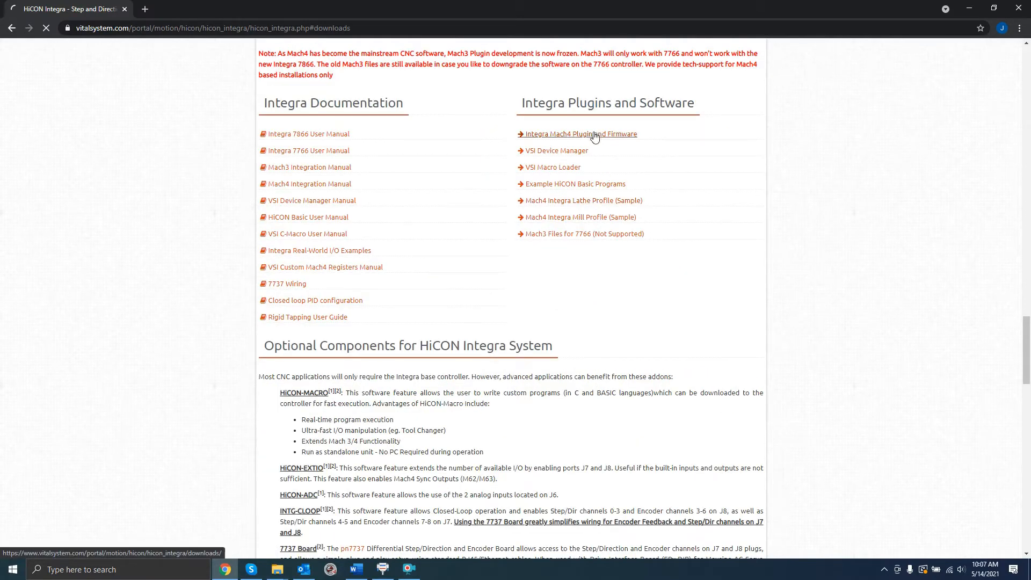
pyautogui.click(580, 134)
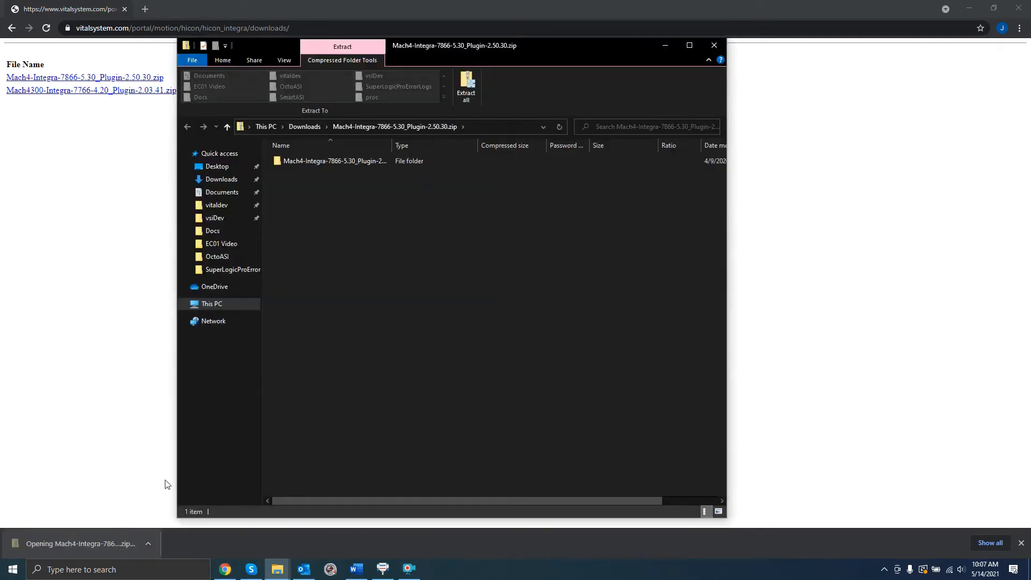
# Step: Copy both files from the zip's Plugin folder and browse to C:\Mach4Hobby2\Plugins
pyautogui.doubleClick(334, 160)
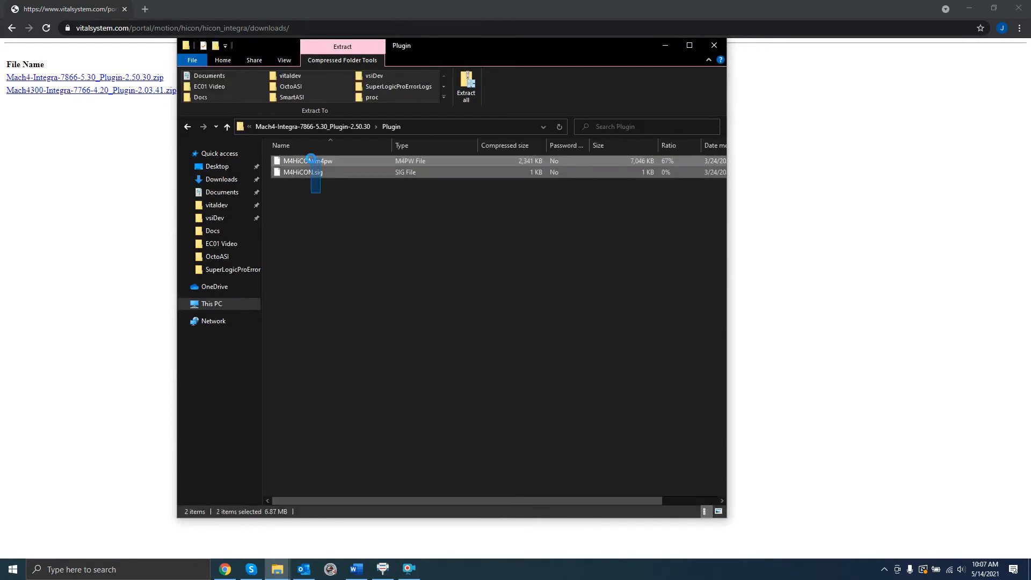
pyautogui.rightClick(306, 164)
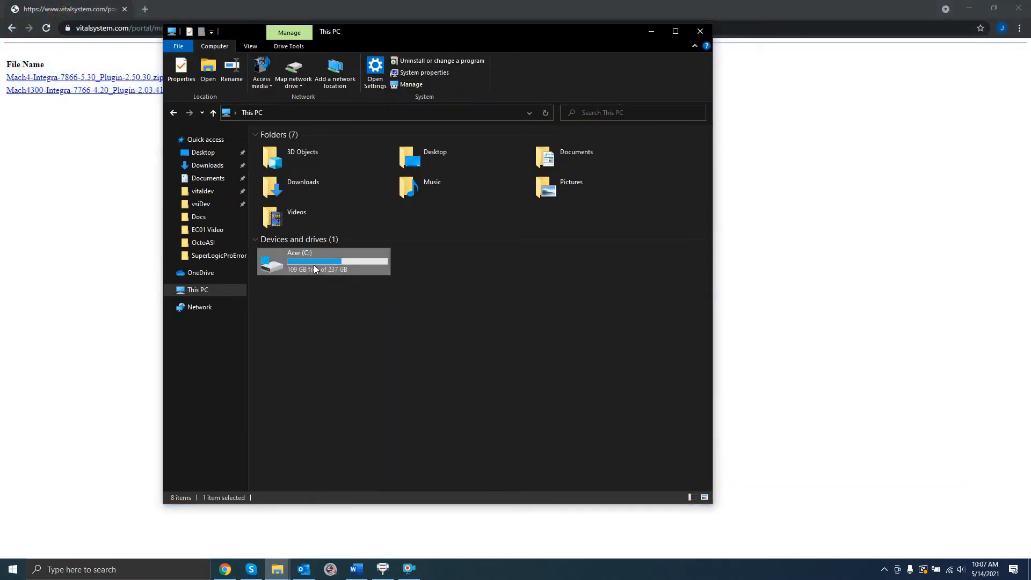
pyautogui.doubleClick(314, 261)
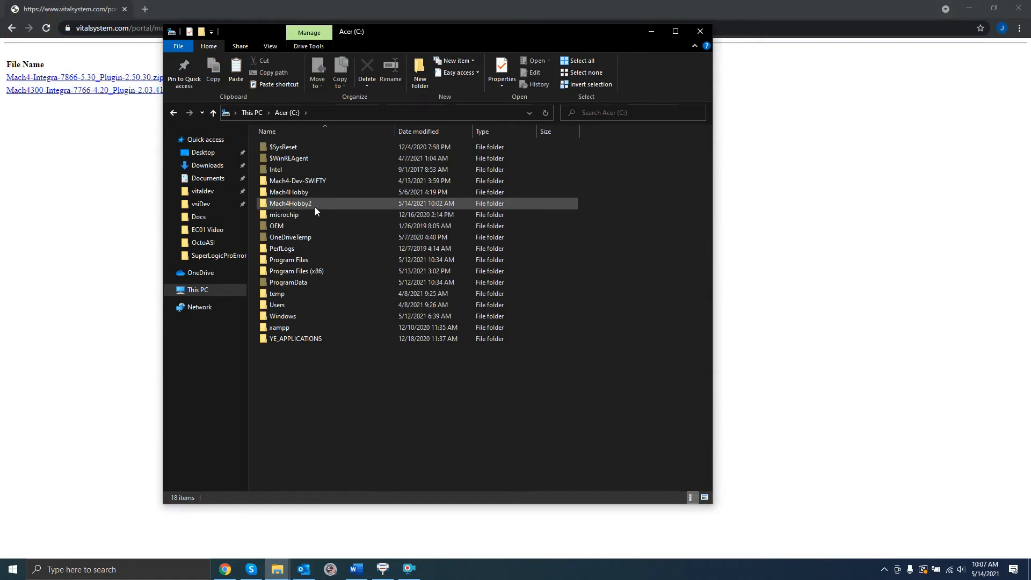
pyautogui.doubleClick(290, 204)
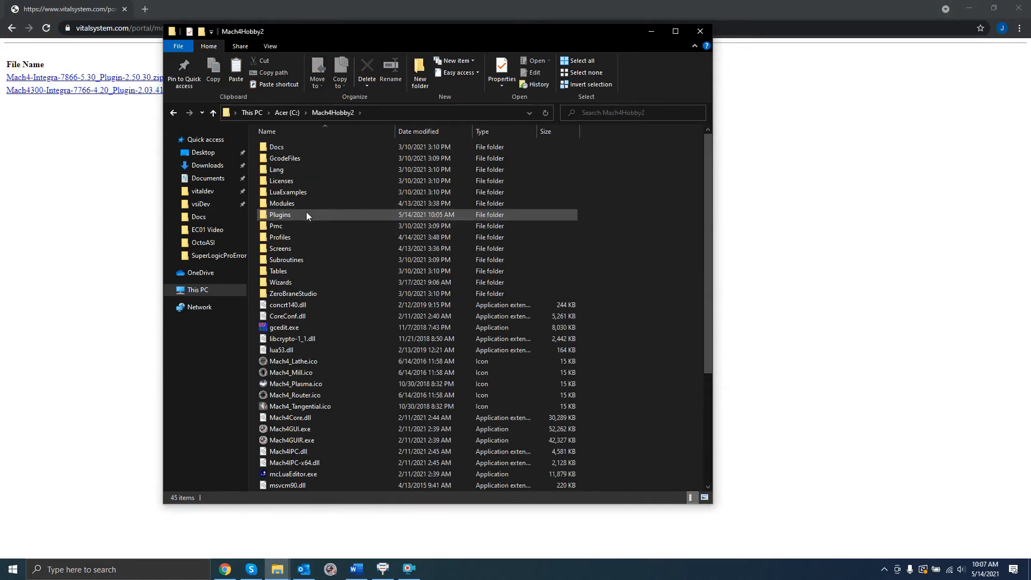
pyautogui.doubleClick(280, 215)
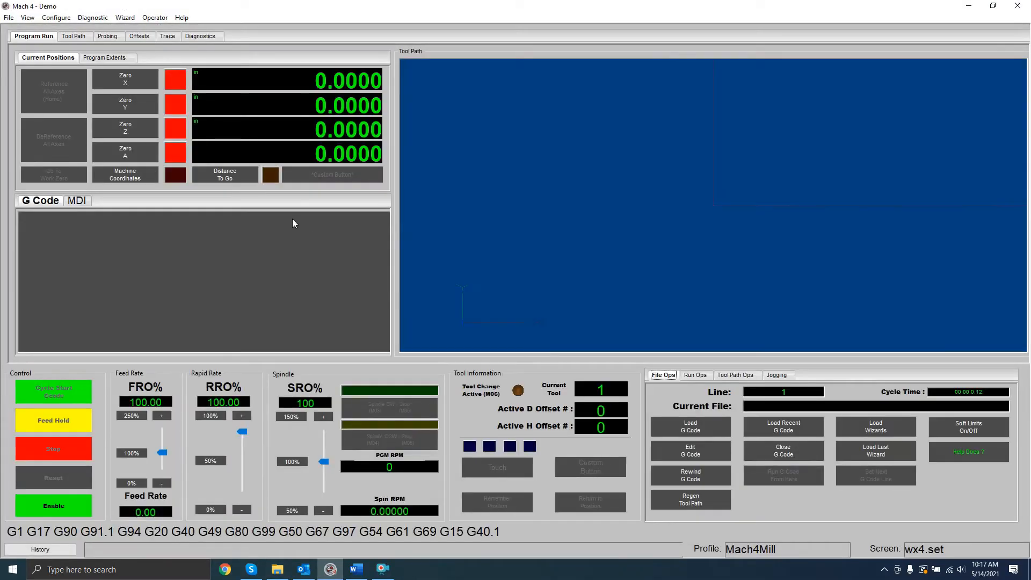
# Step: Enable HiCON on the Plugins tab of Control Configuration, accept the restart, and apply
pyautogui.click(53, 506)
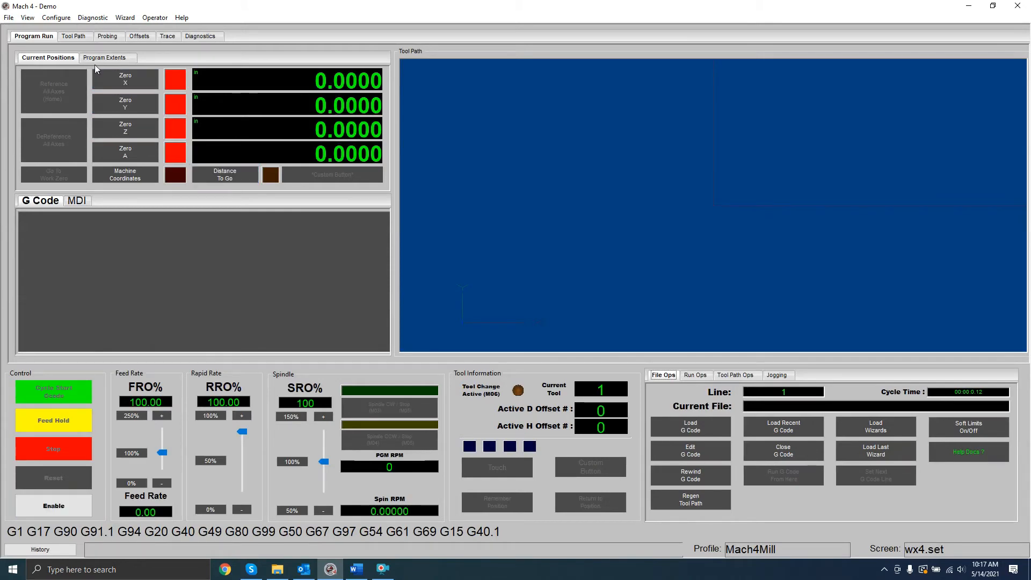
pyautogui.click(55, 18)
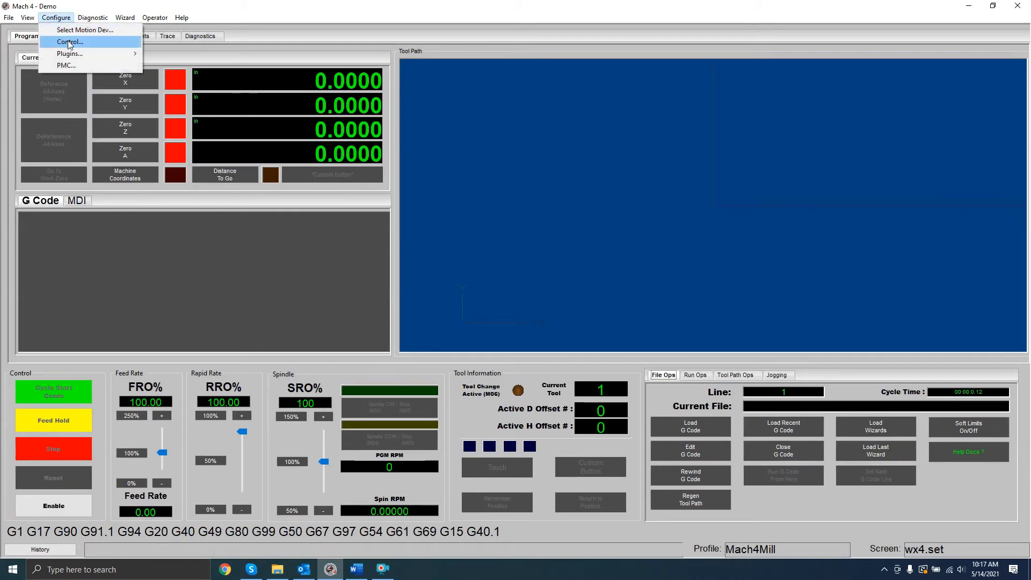
pyautogui.click(70, 42)
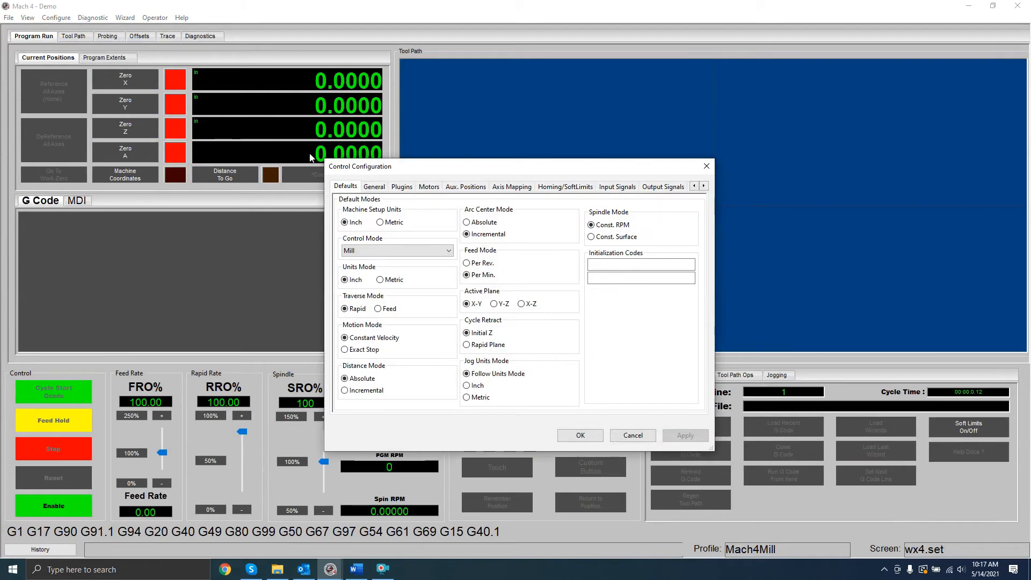
pyautogui.click(401, 186)
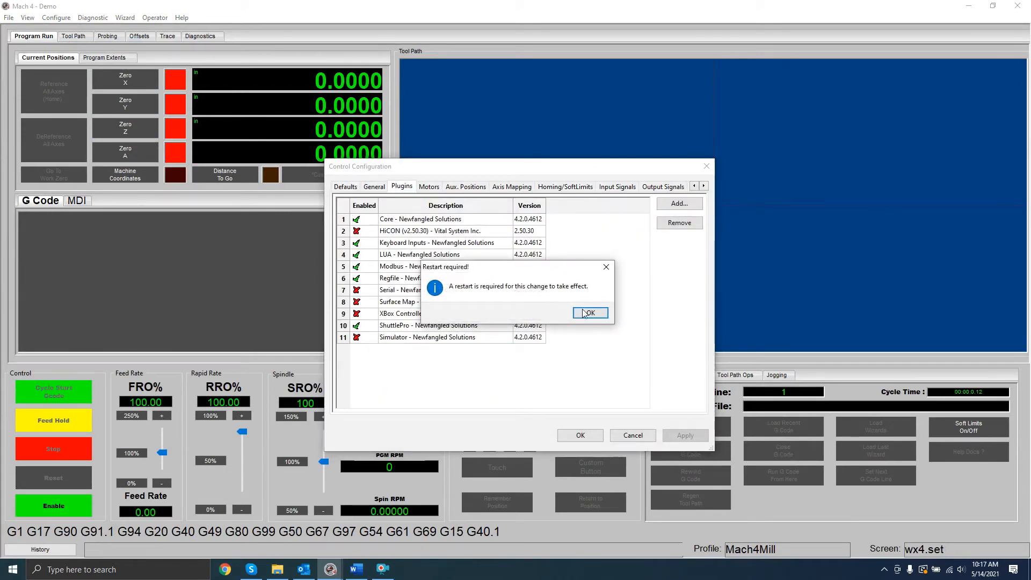
pyautogui.click(589, 313)
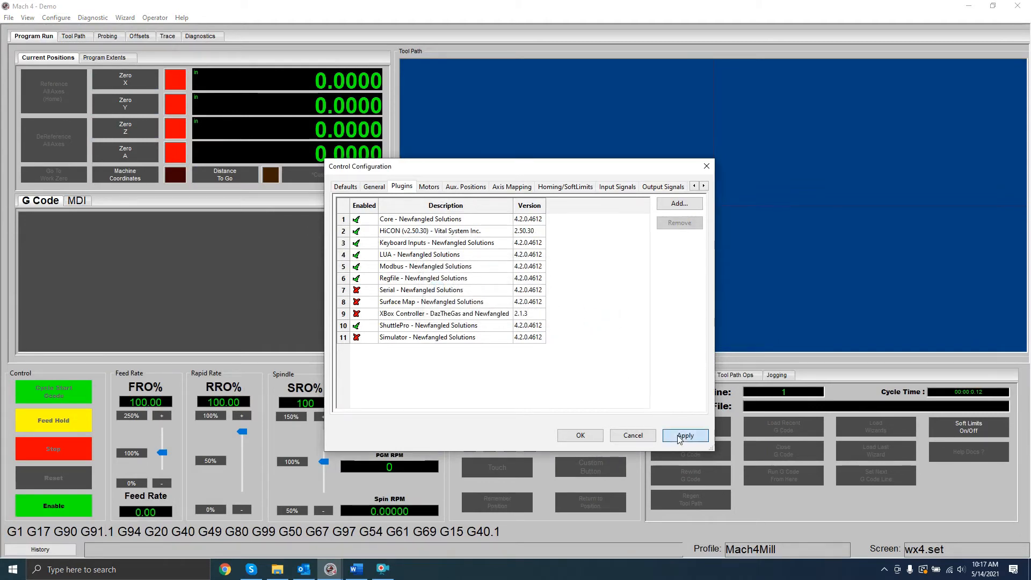
pyautogui.click(684, 435)
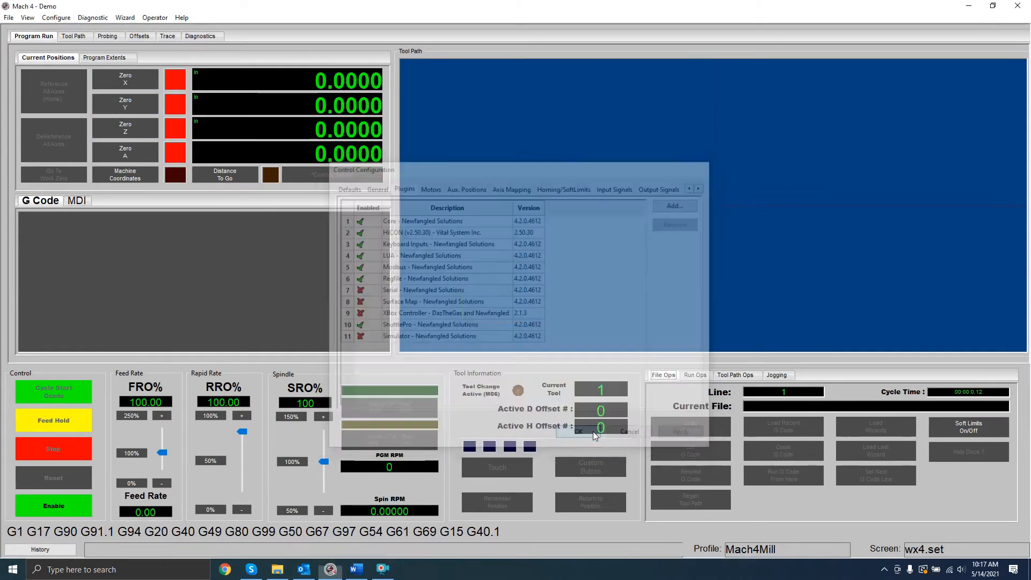
pyautogui.click(579, 432)
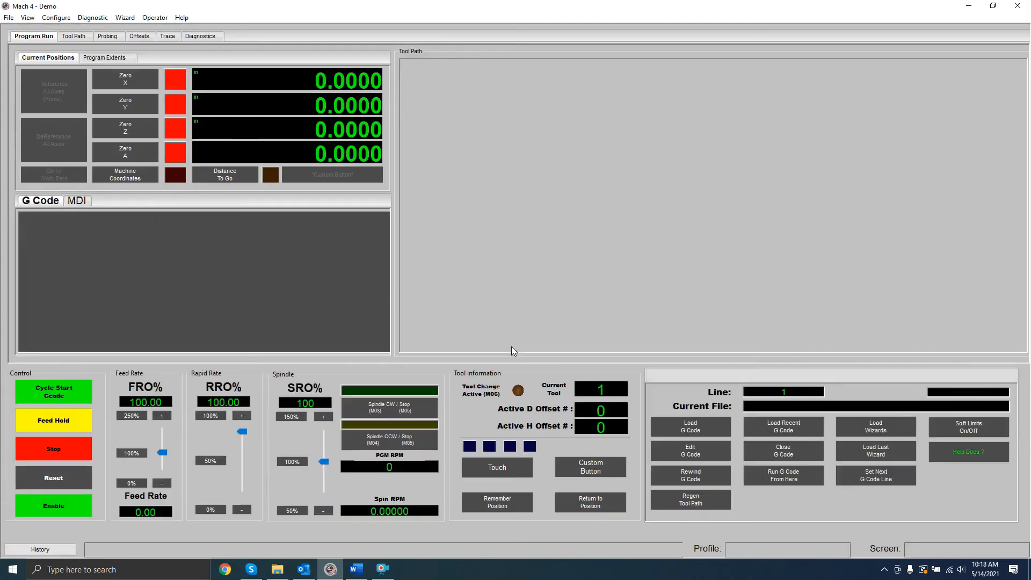
# Step: Select HiCON in Select Motion Device, apply it, and dismiss the uninitialized-config warning
pyautogui.click(56, 18)
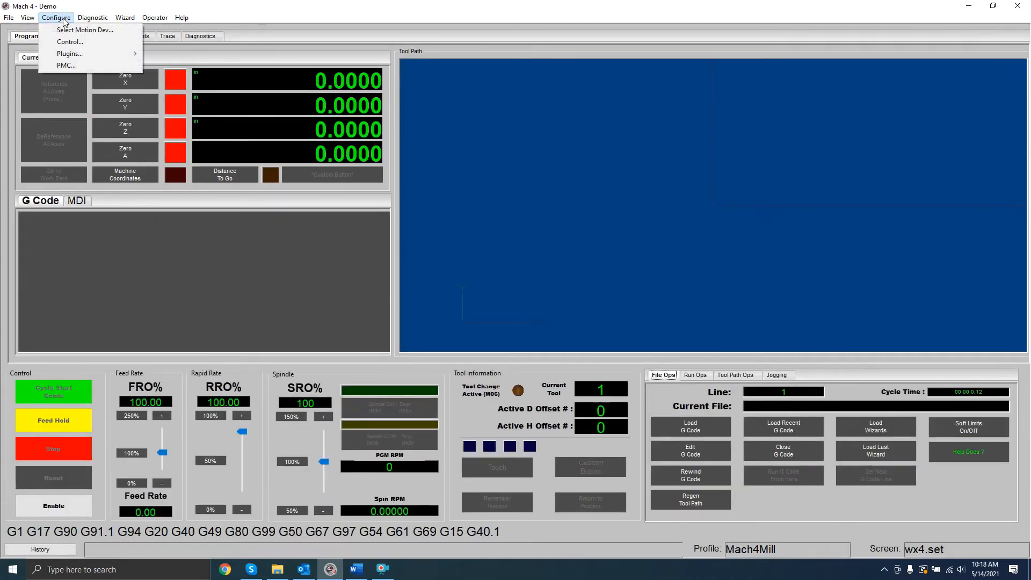
pyautogui.click(85, 30)
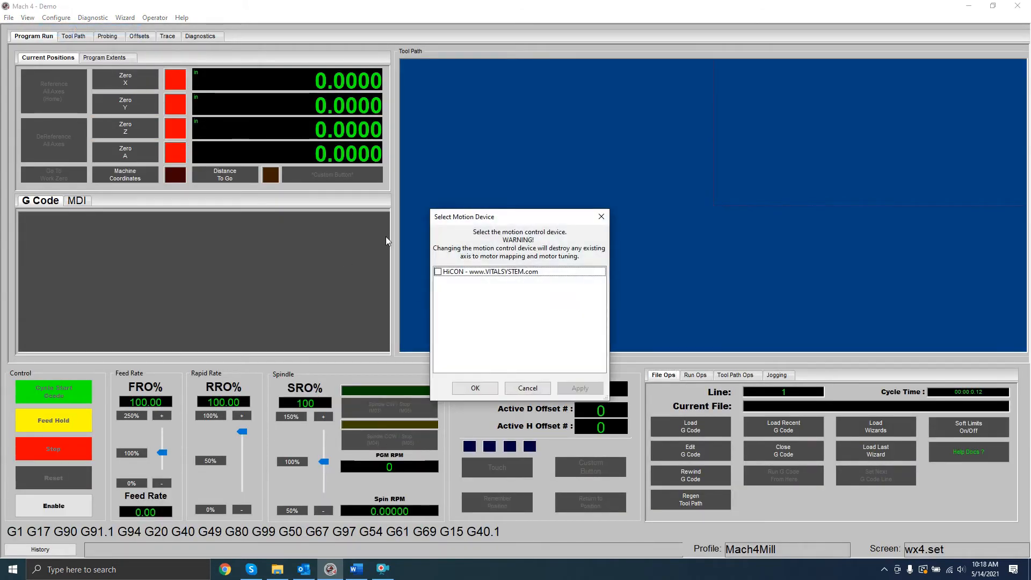
pyautogui.click(438, 272)
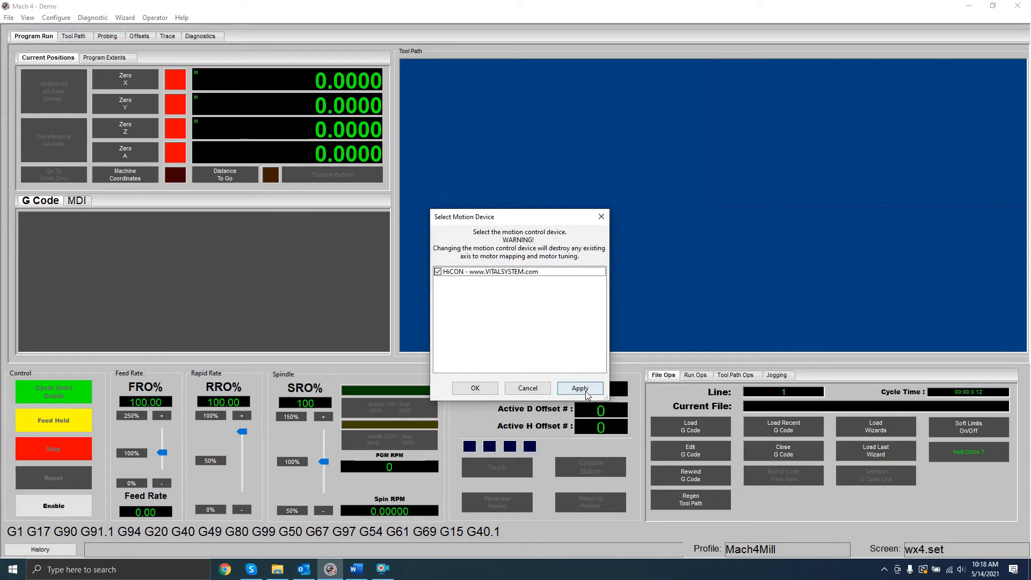
pyautogui.click(579, 388)
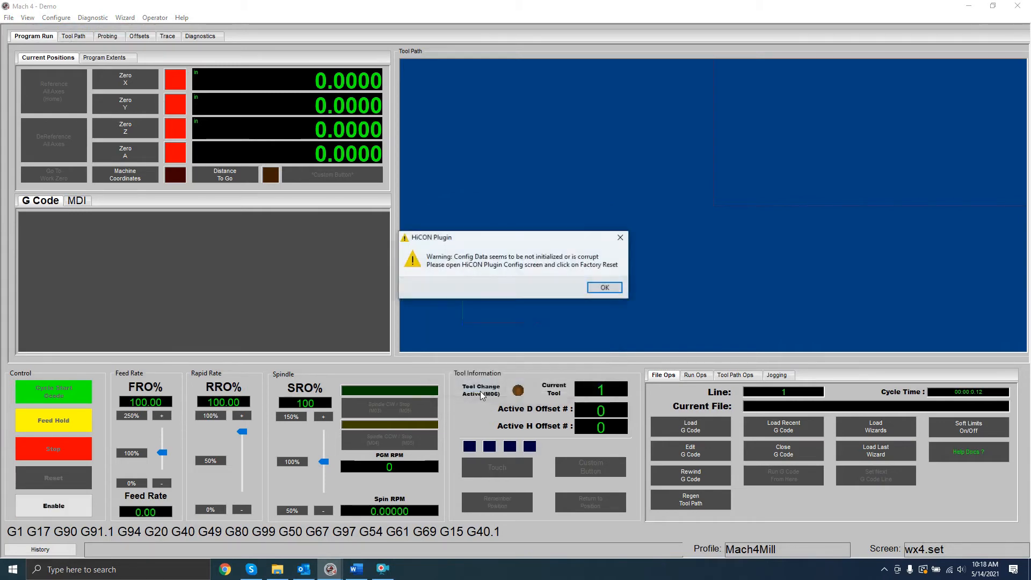
pyautogui.click(603, 288)
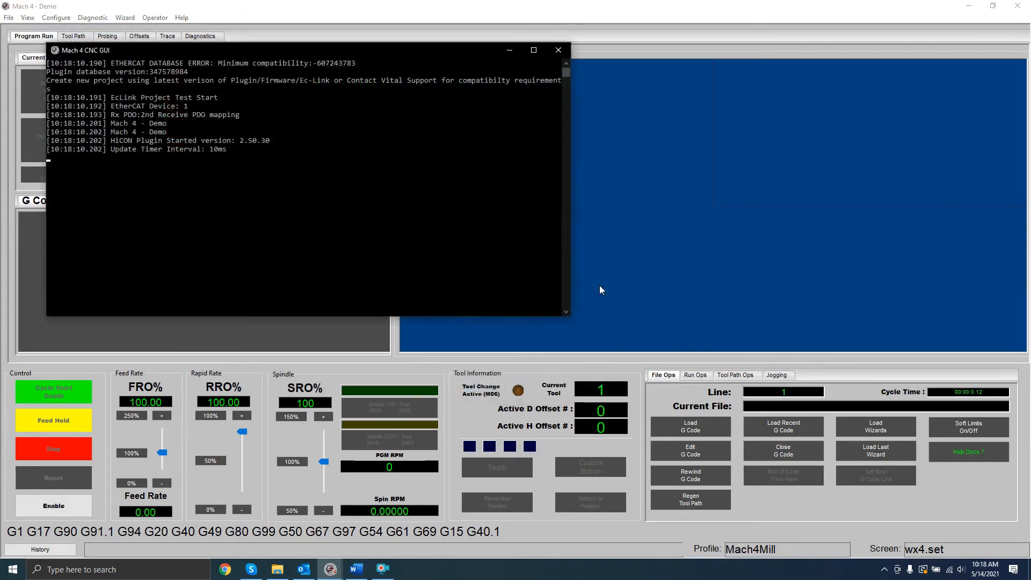
pyautogui.click(56, 17)
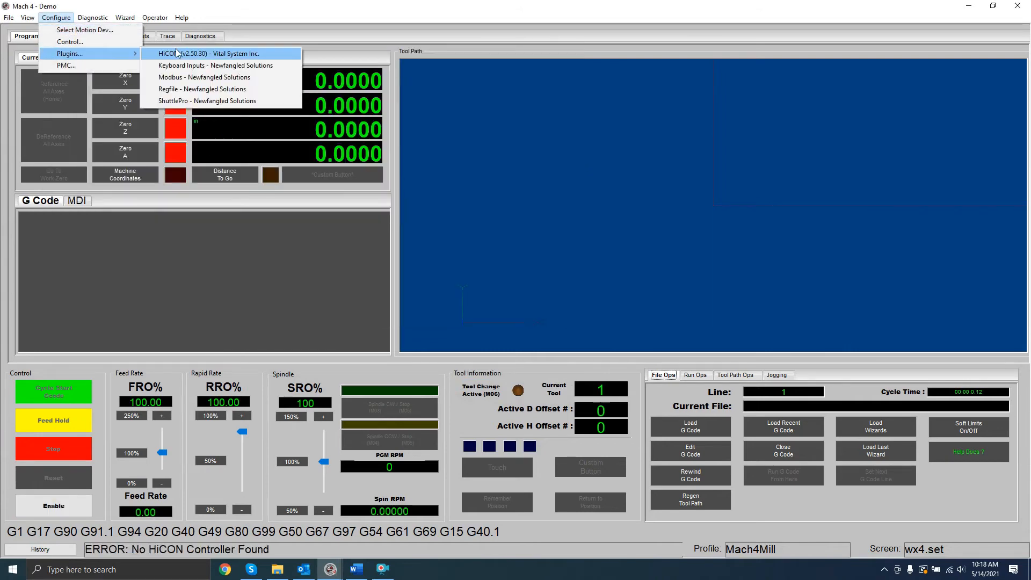
# Step: Factory Reset the HiCON plugin on its System tab and confirm with OK
pyautogui.click(180, 56)
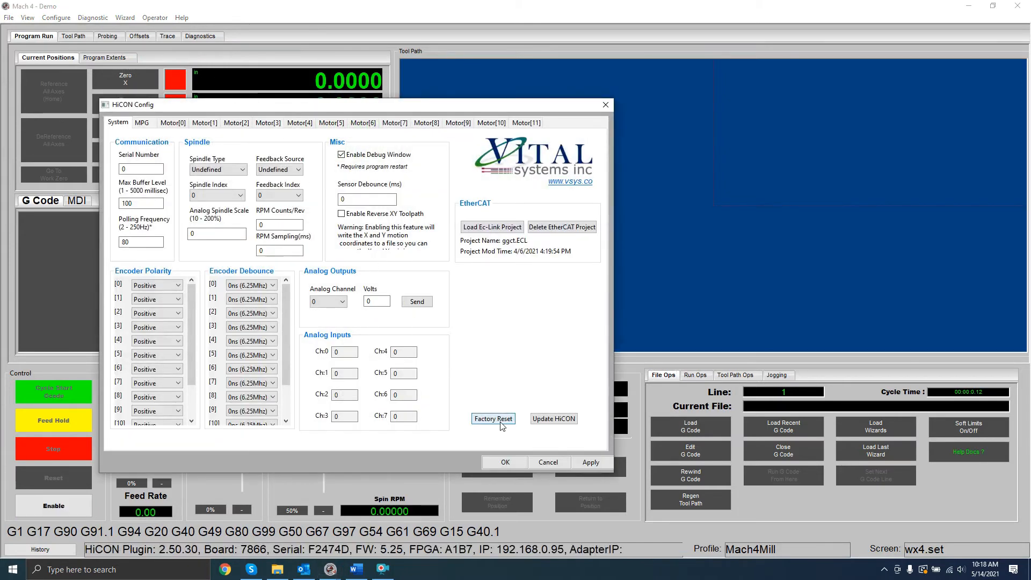
pyautogui.click(493, 418)
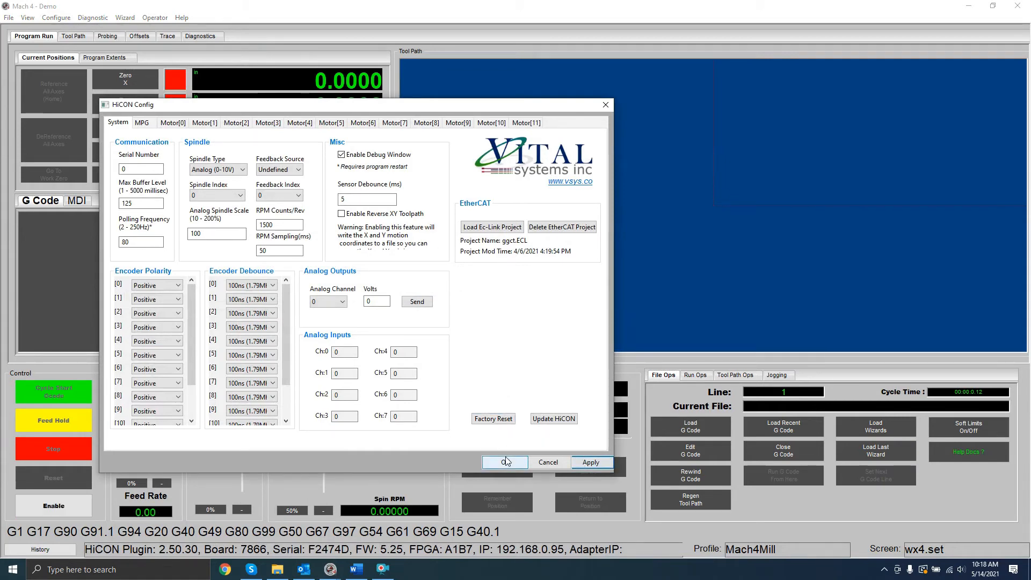
pyautogui.click(505, 462)
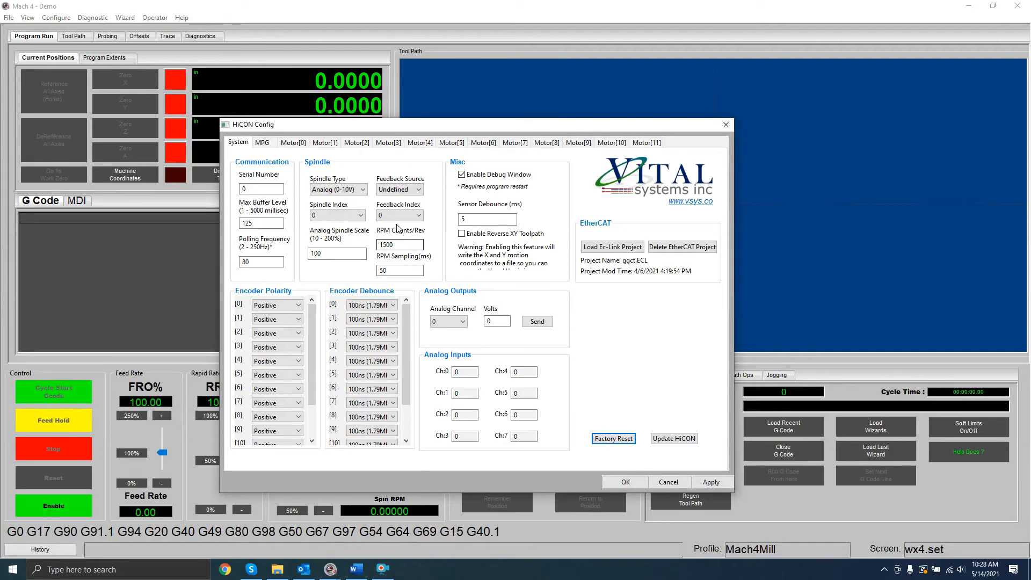
# Step: Set Motor[0] Control Output Type to Stepper and leave its Feedback Source undefined
pyautogui.click(293, 142)
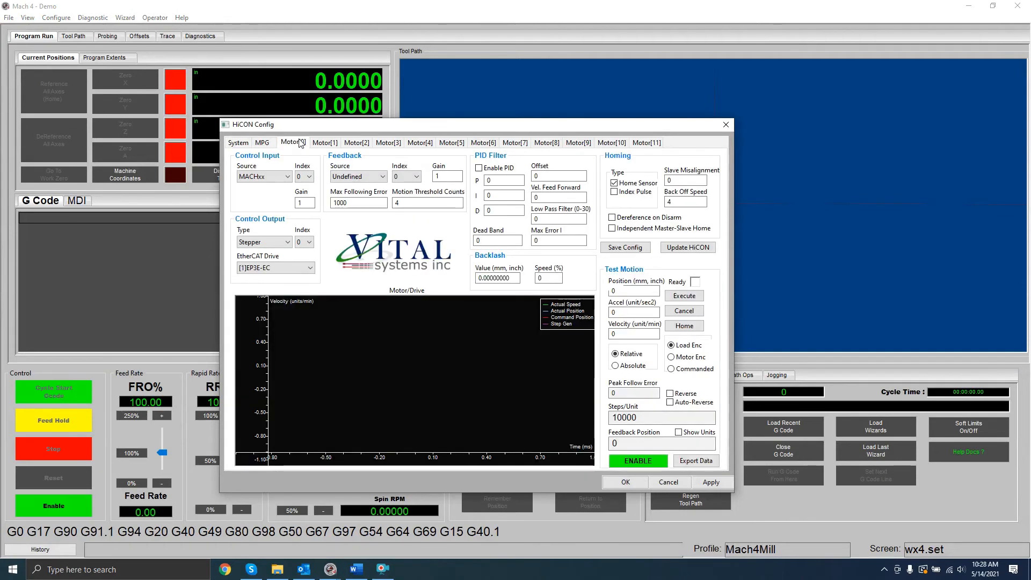
pyautogui.click(262, 242)
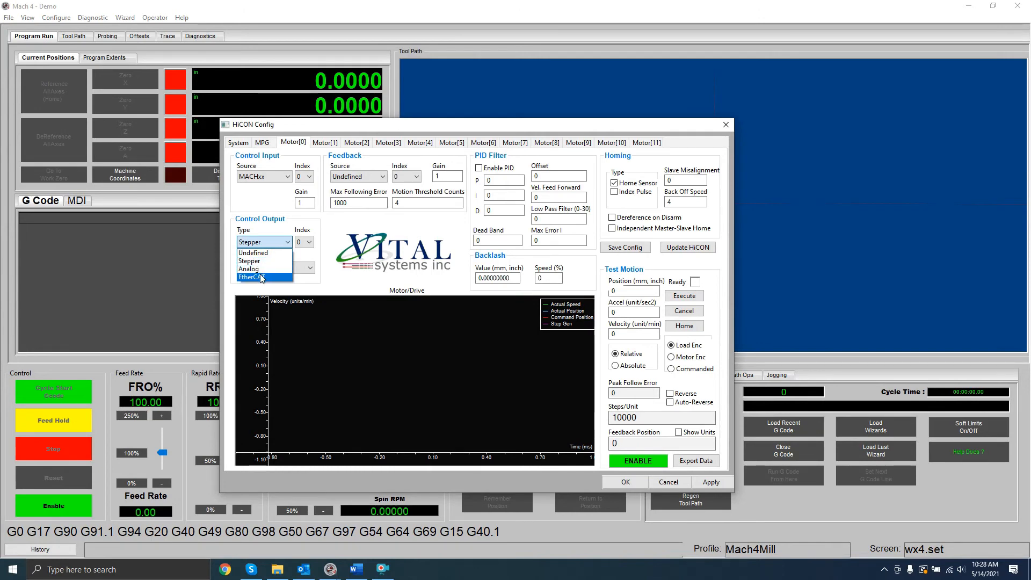
pyautogui.moveTo(263, 261)
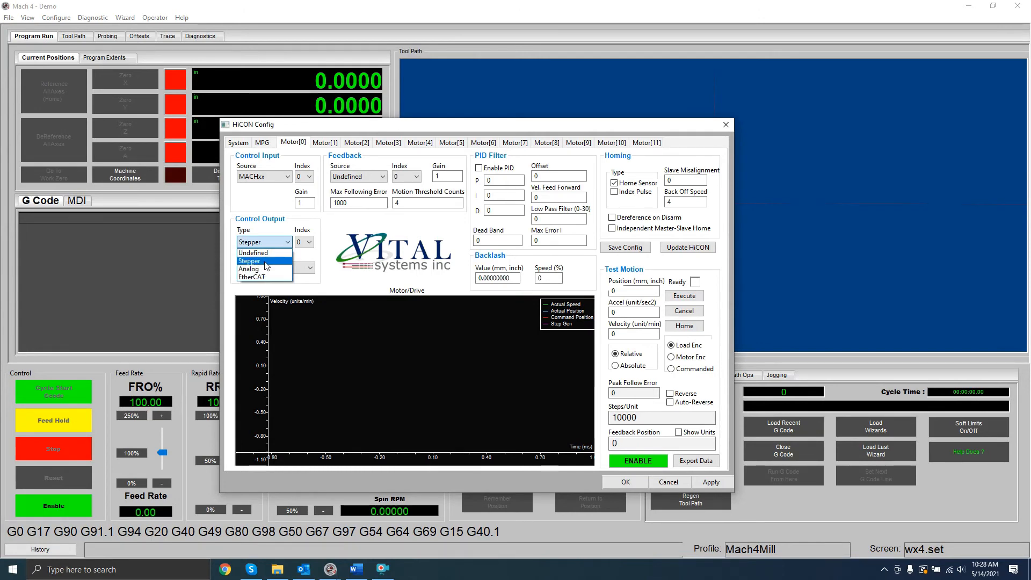
pyautogui.click(252, 276)
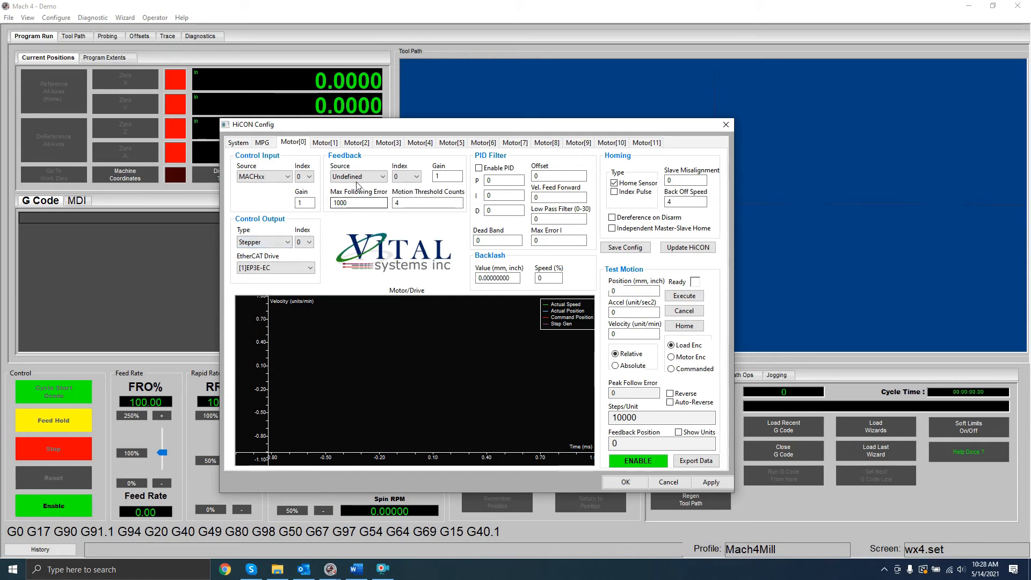
pyautogui.click(358, 175)
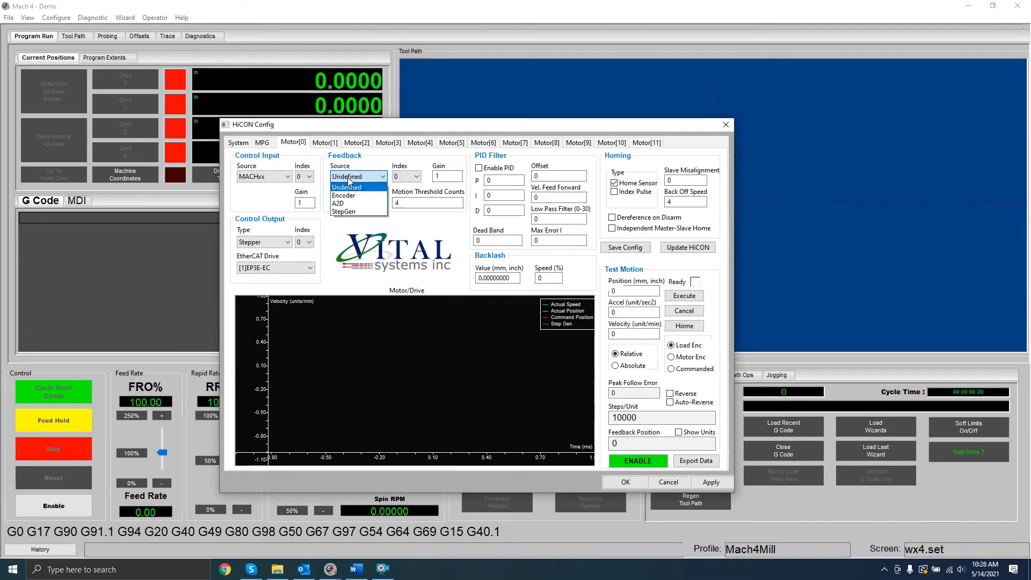
pyautogui.click(357, 176)
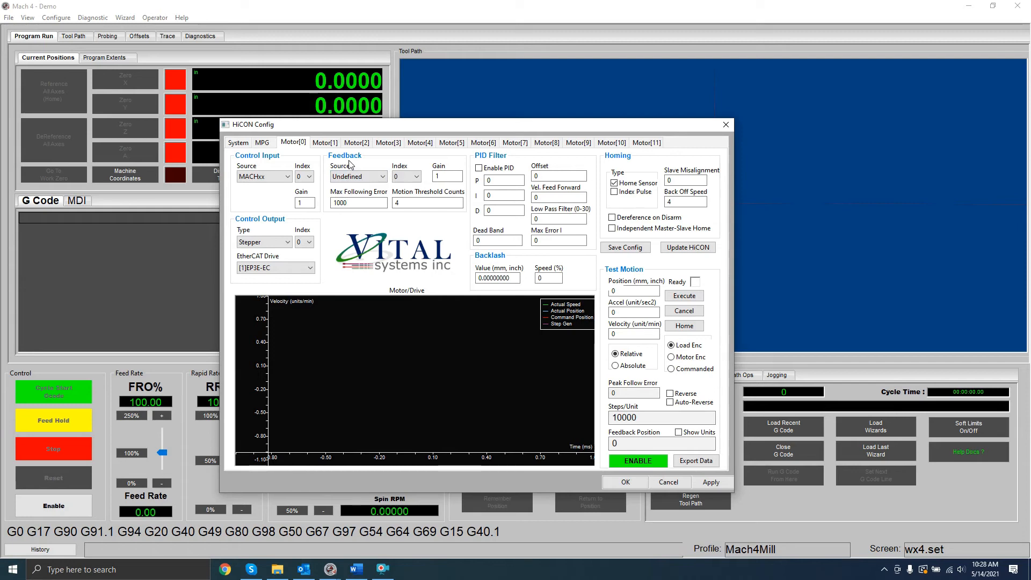
# Step: Review Motor[1] and the remaining motor tabs, then save and close HiCON Config
pyautogui.click(54, 505)
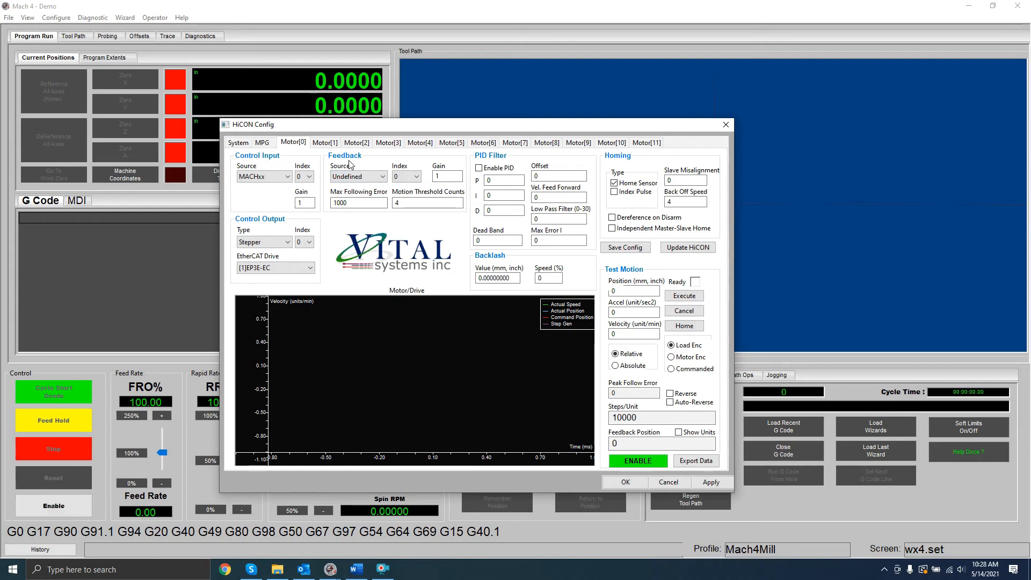
pyautogui.click(324, 143)
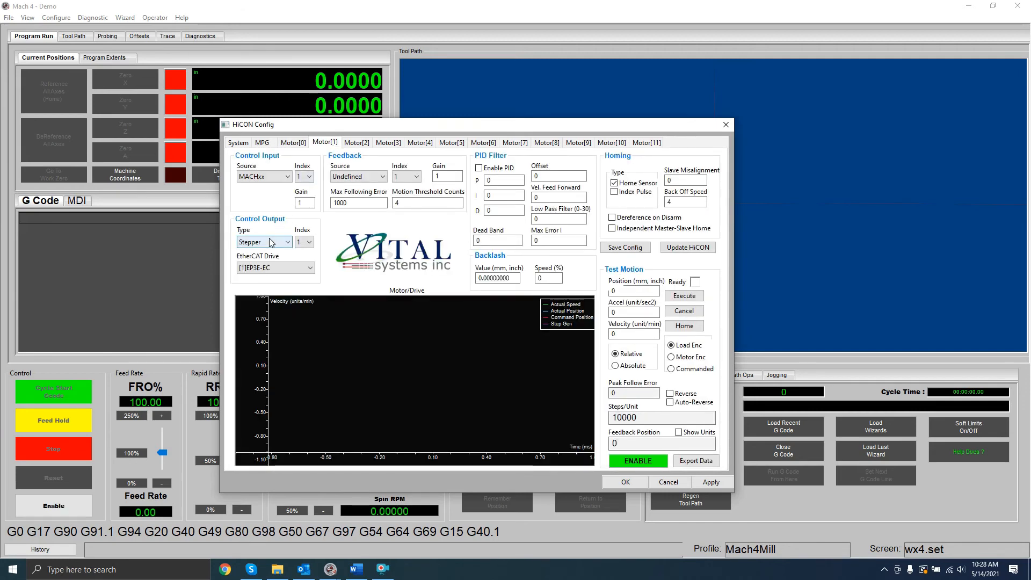
pyautogui.click(264, 242)
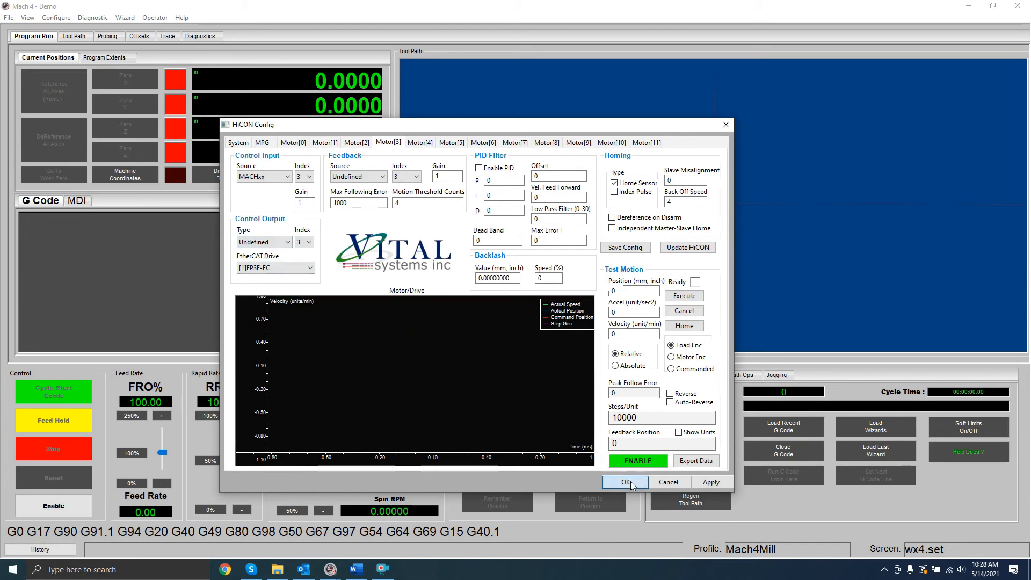
pyautogui.click(625, 483)
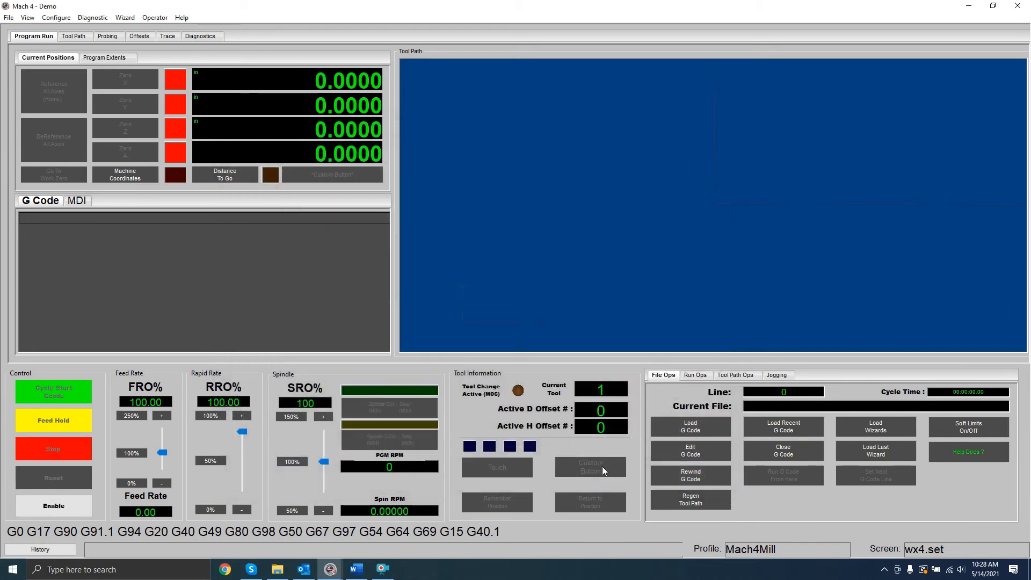
# Step: Show Motor0's settings on the Motors page of Control Configuration (10000 counts/unit, velocity 100, accel 2)
pyautogui.click(56, 17)
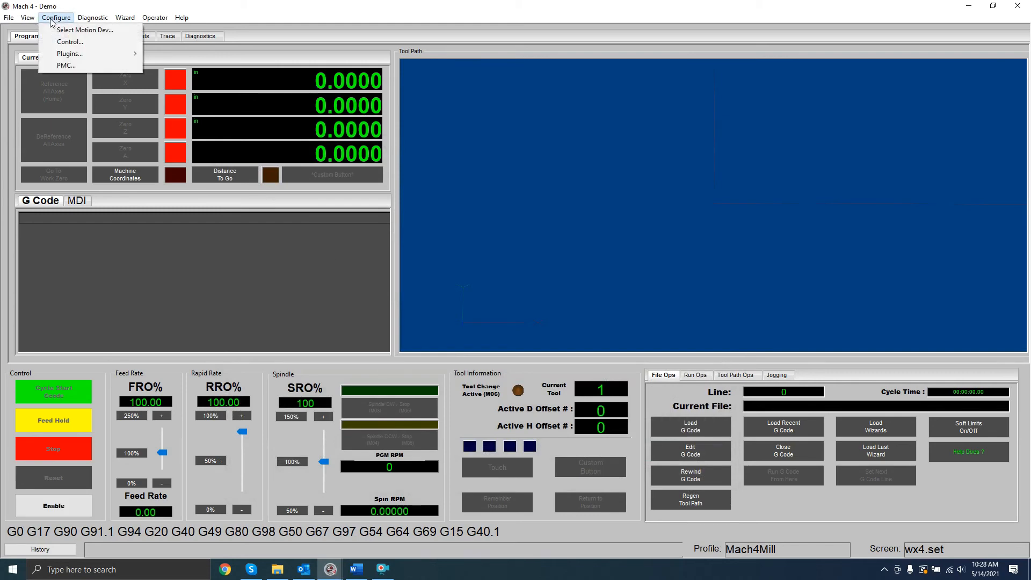
pyautogui.click(69, 42)
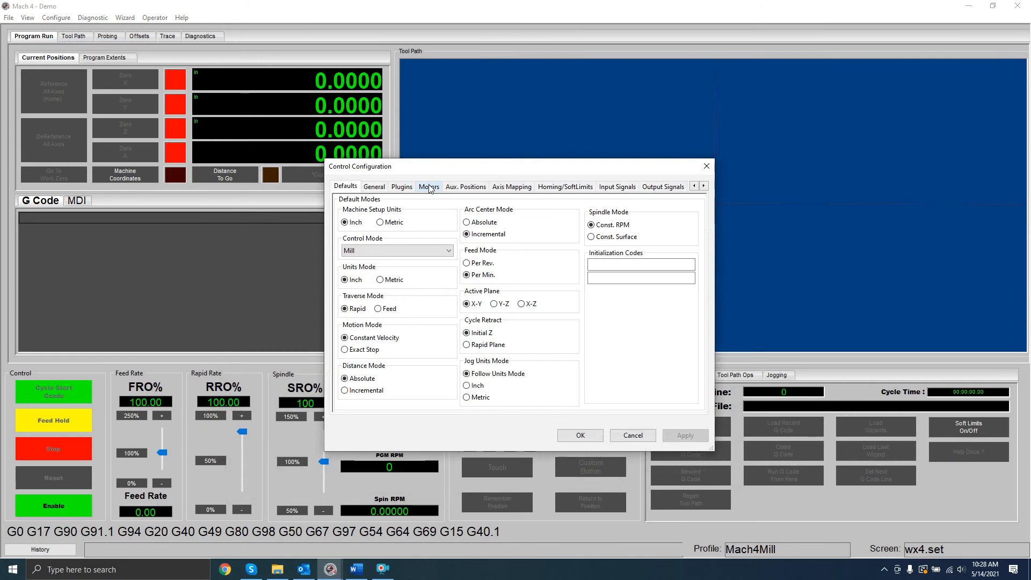
pyautogui.click(428, 185)
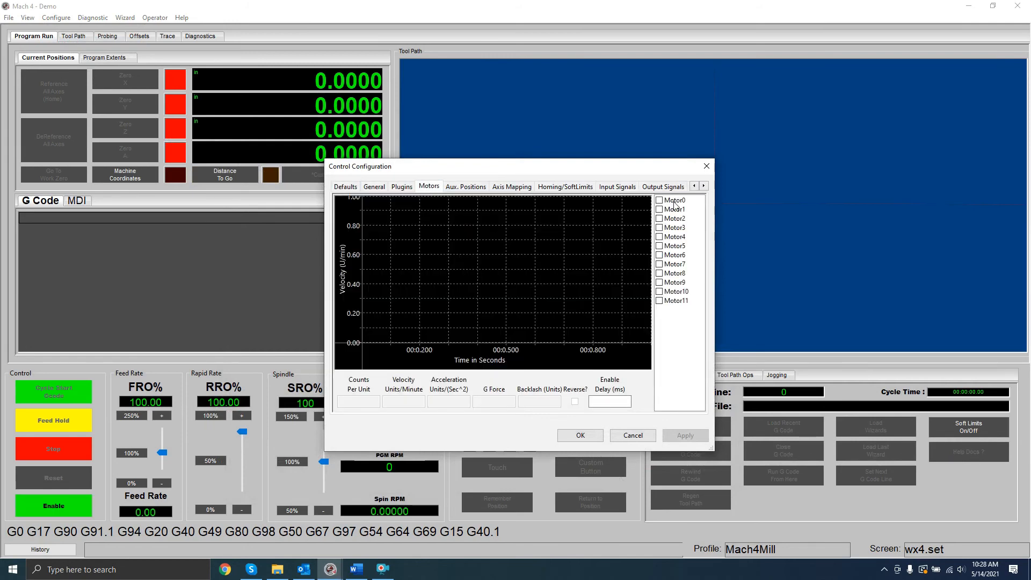
pyautogui.click(675, 200)
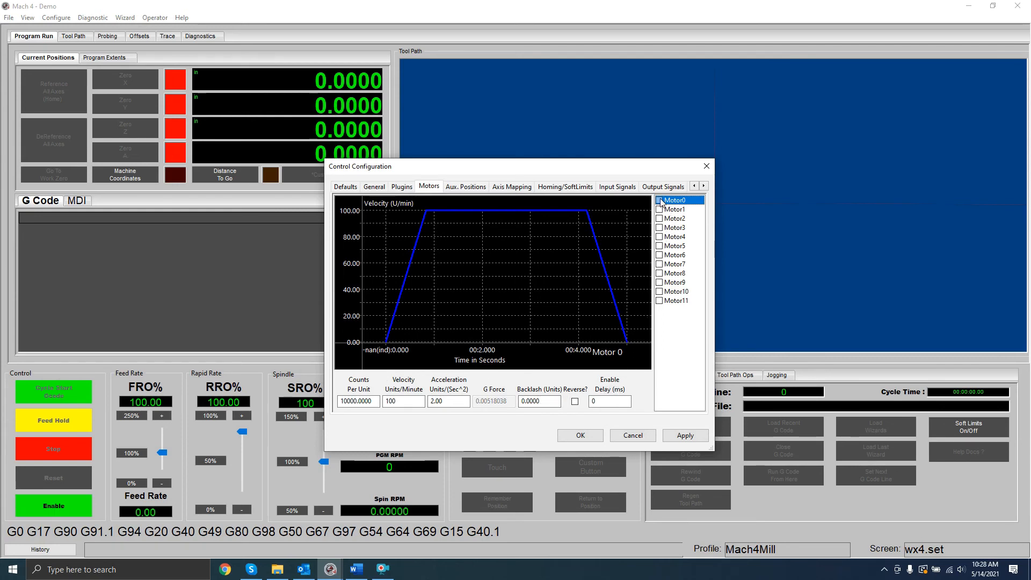
# Step: Re-enter Motor0's Counts Per Unit as 10000 on the Aux. Positions page
pyautogui.click(466, 185)
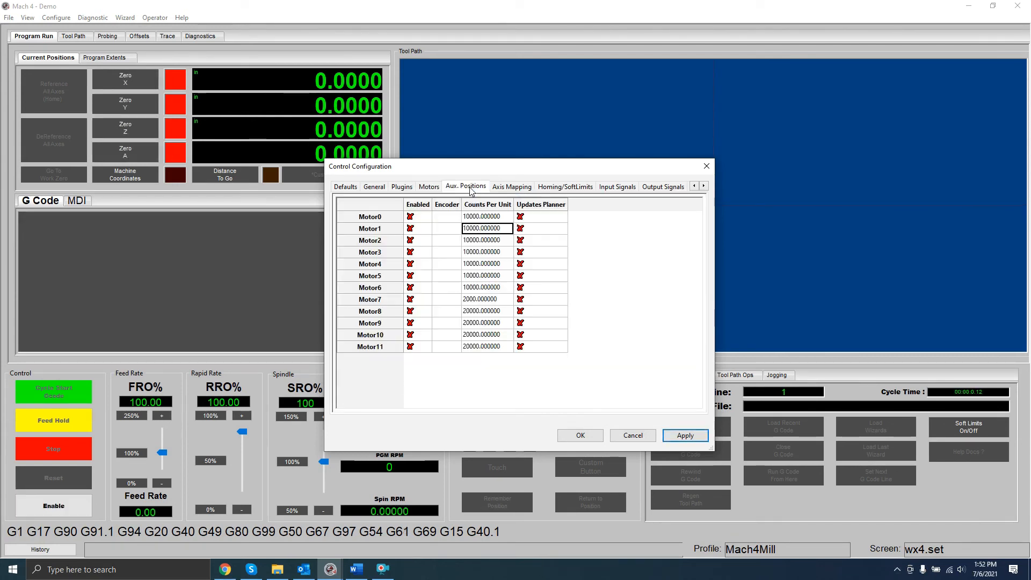
pyautogui.click(481, 216)
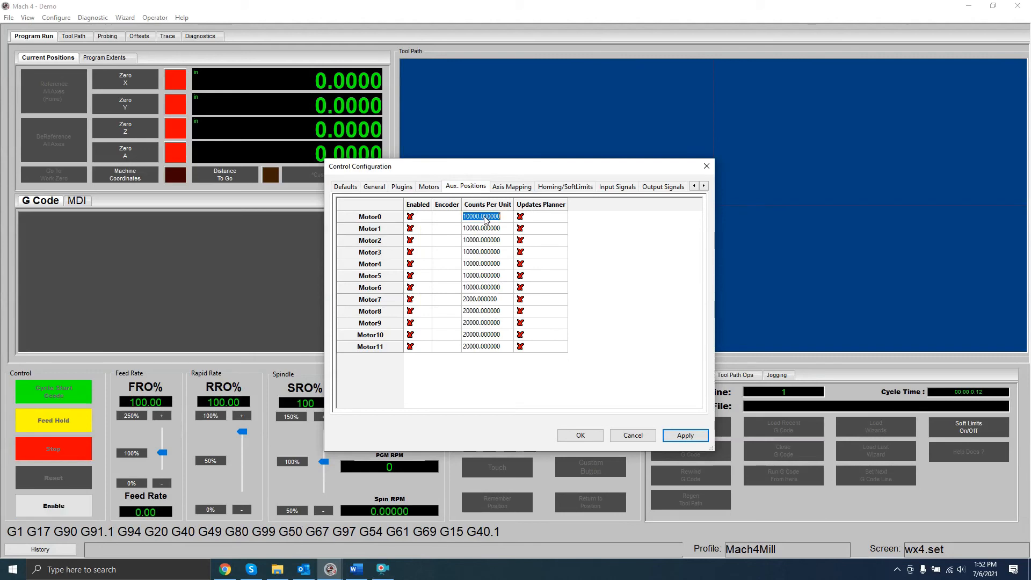
pyautogui.write('1000')
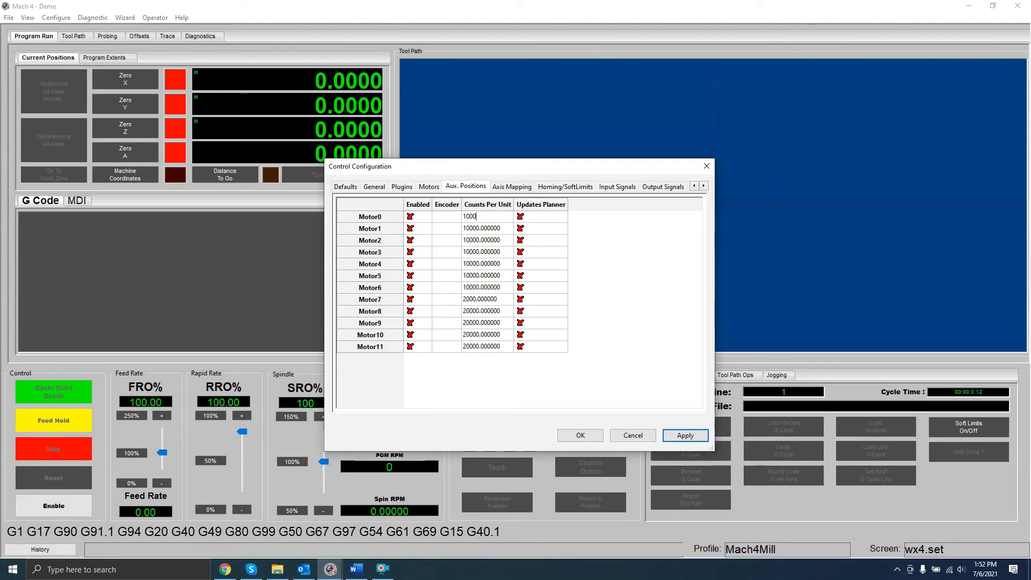
pyautogui.click(487, 228)
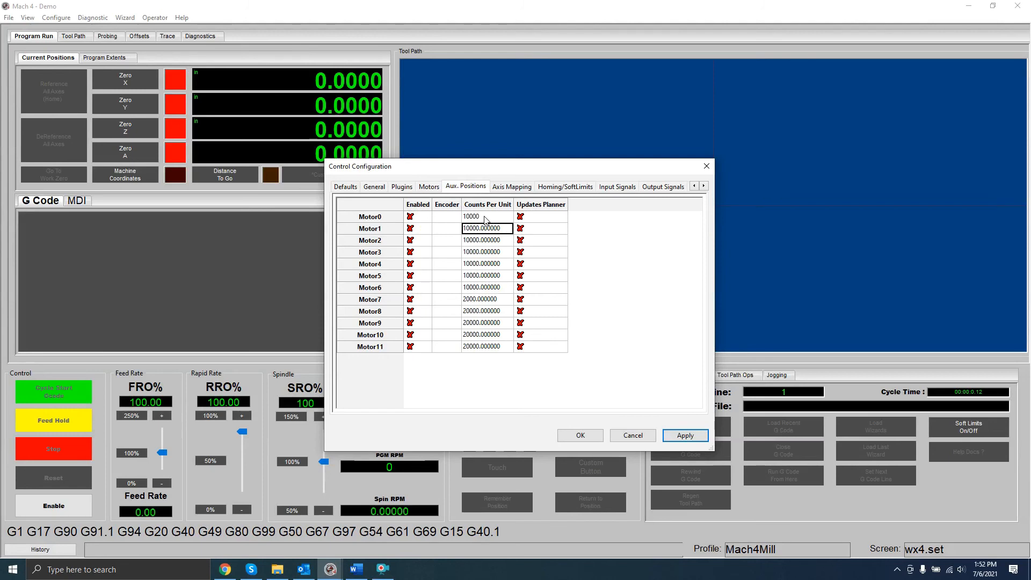
# Step: Assign Motor0 as X's master in Axis Mapping, enable X, and confirm with OK
pyautogui.click(511, 186)
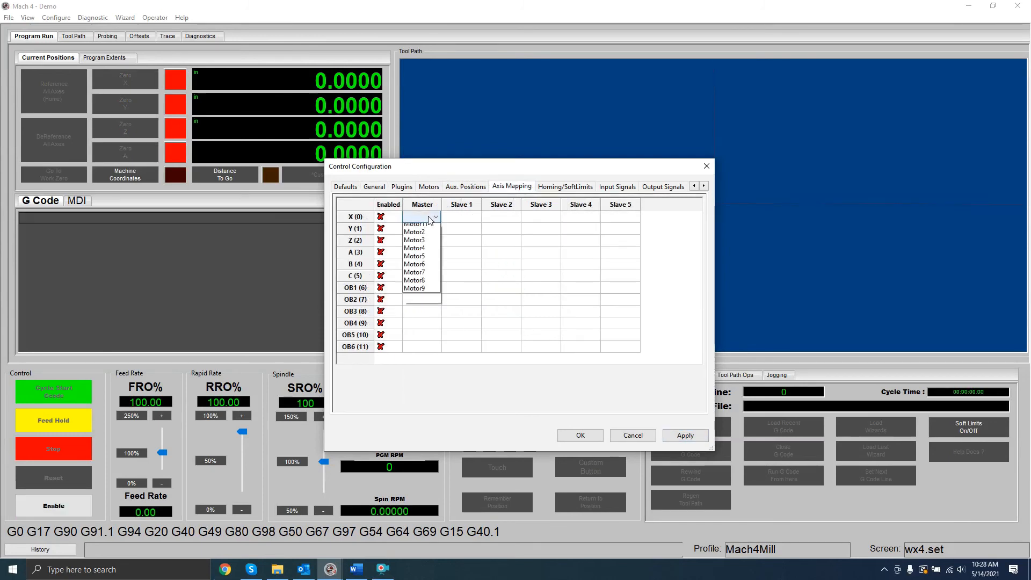
pyautogui.click(413, 217)
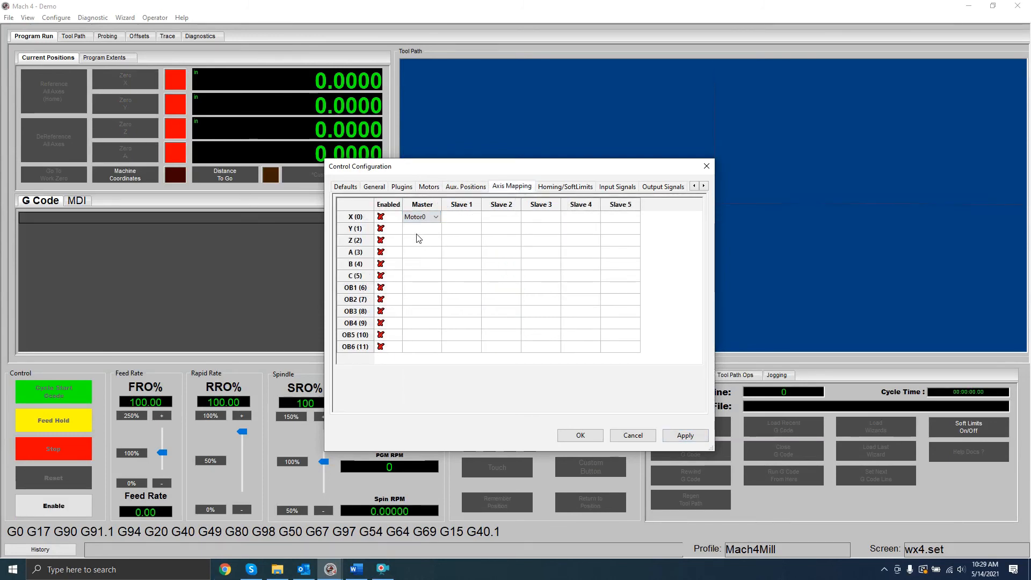
pyautogui.click(380, 216)
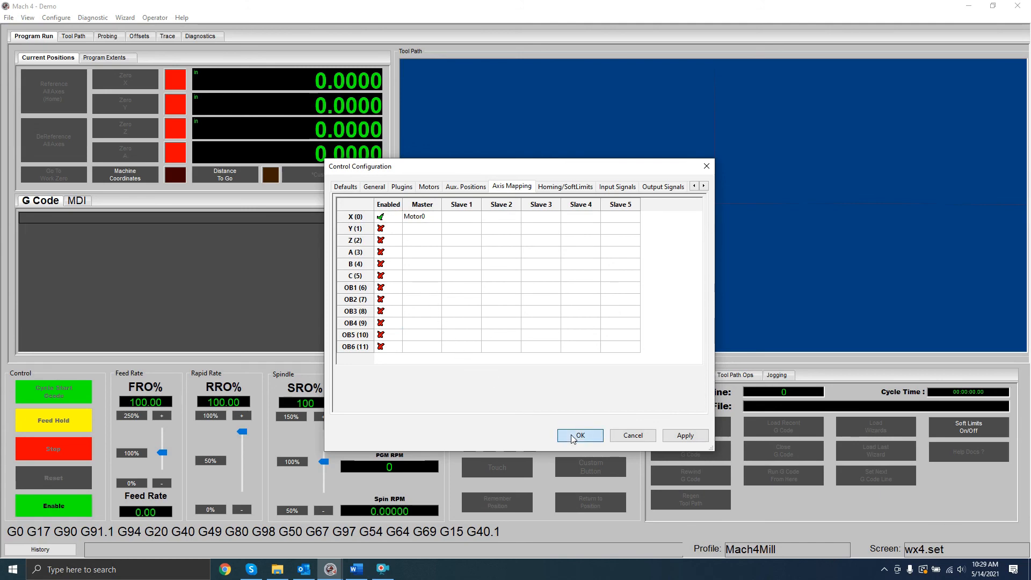
pyautogui.click(580, 435)
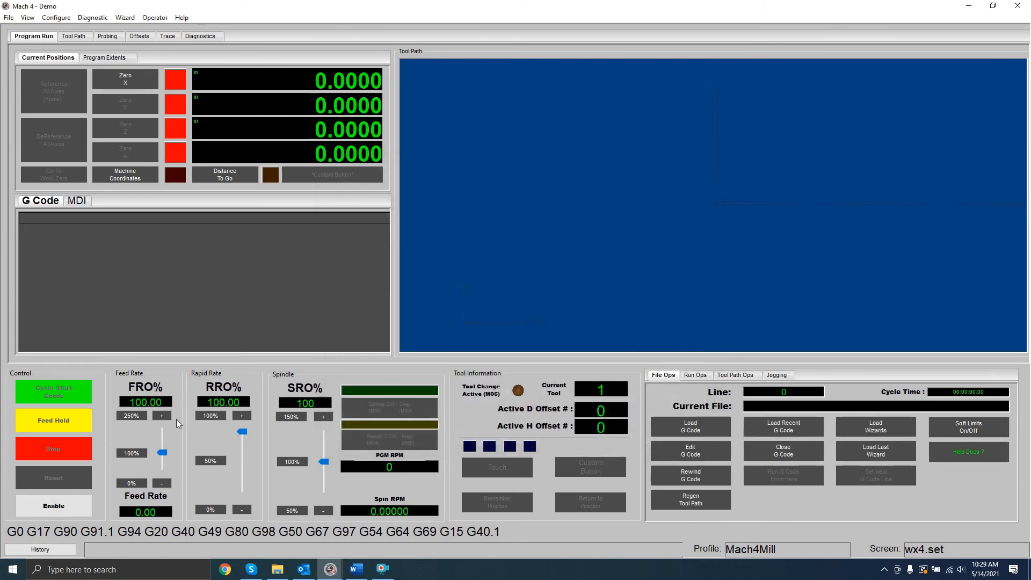